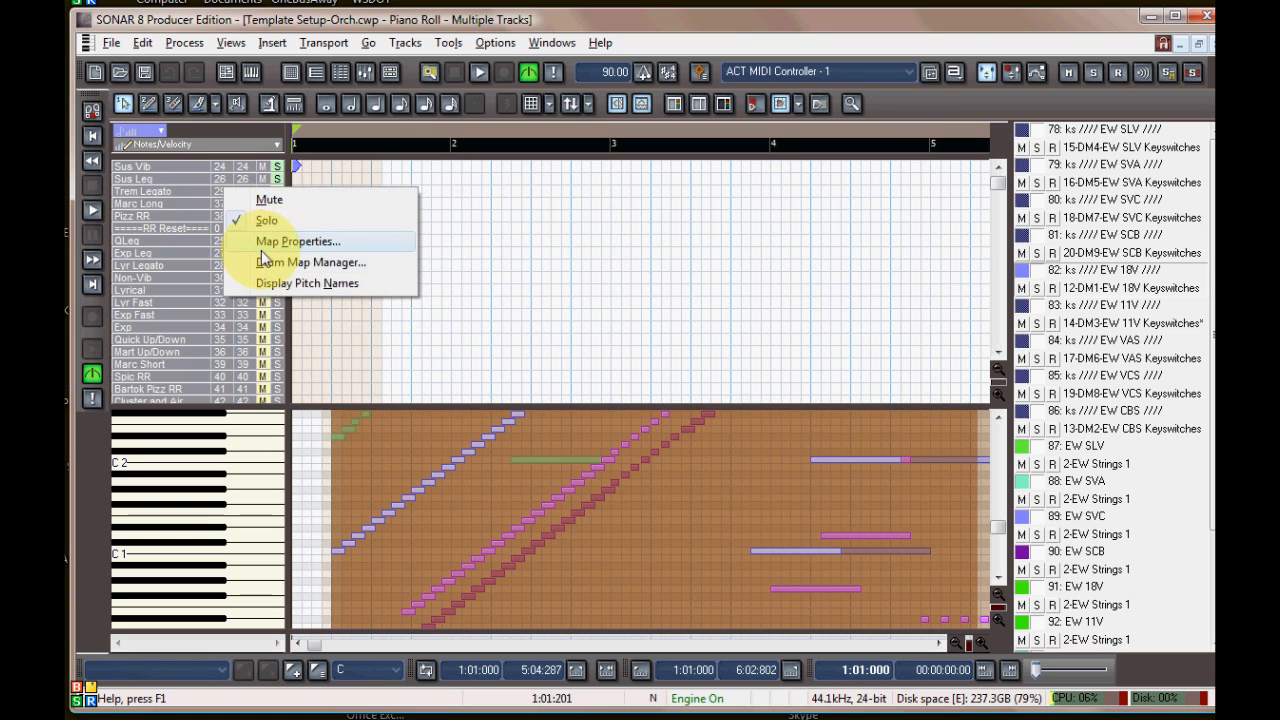
mouse_move(262, 262)
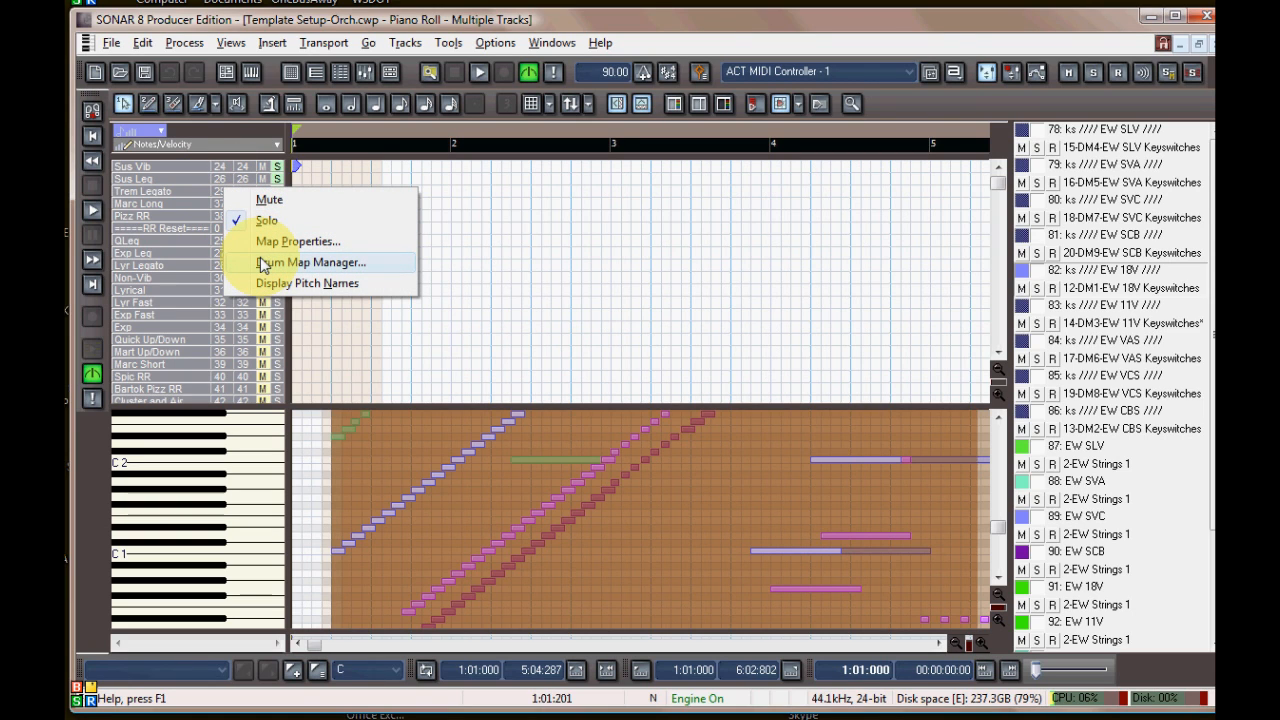
Open the Drum Map Manager to view the DM1-EW 18V Keyswitches map settings
left_click(312, 262)
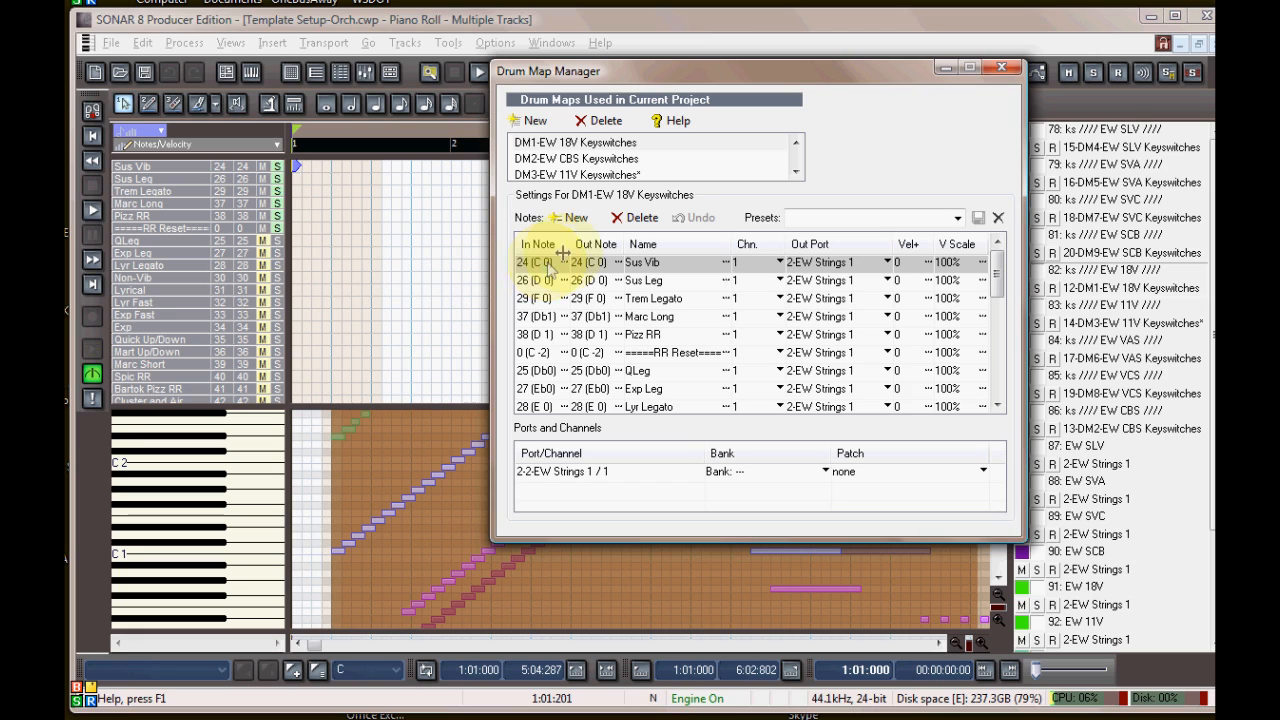
mouse_move(560, 280)
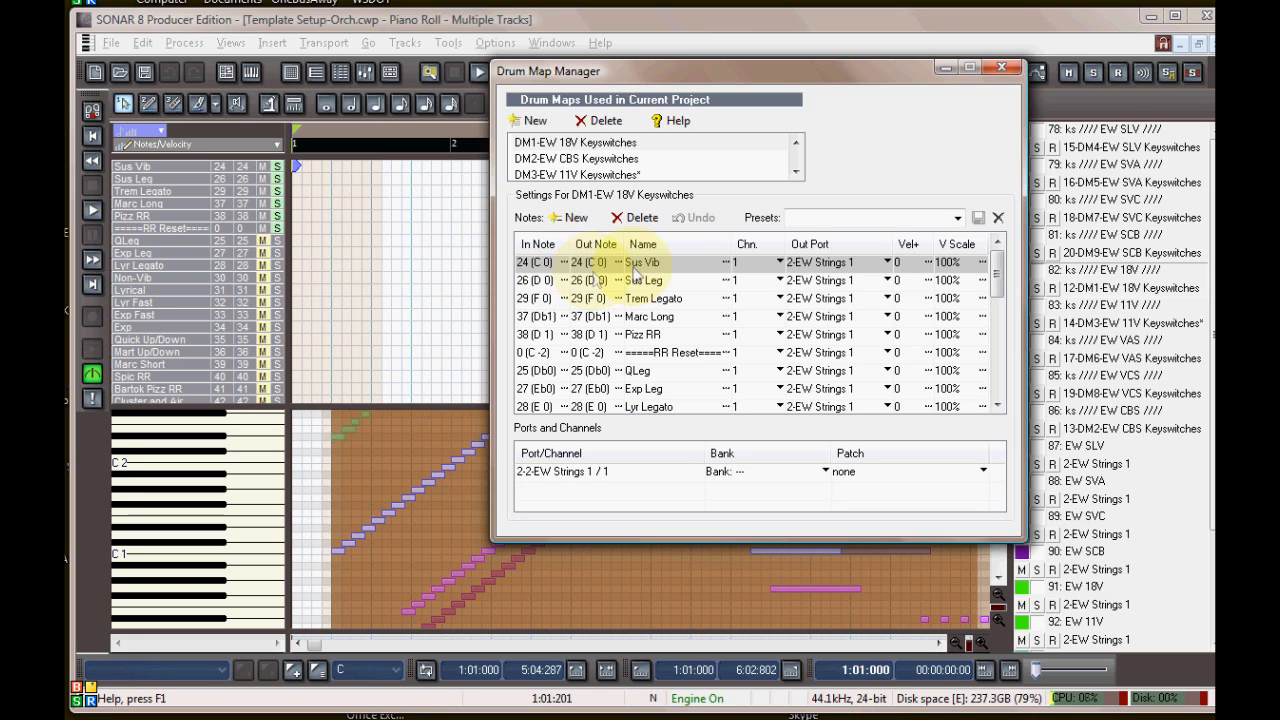
mouse_move(690, 280)
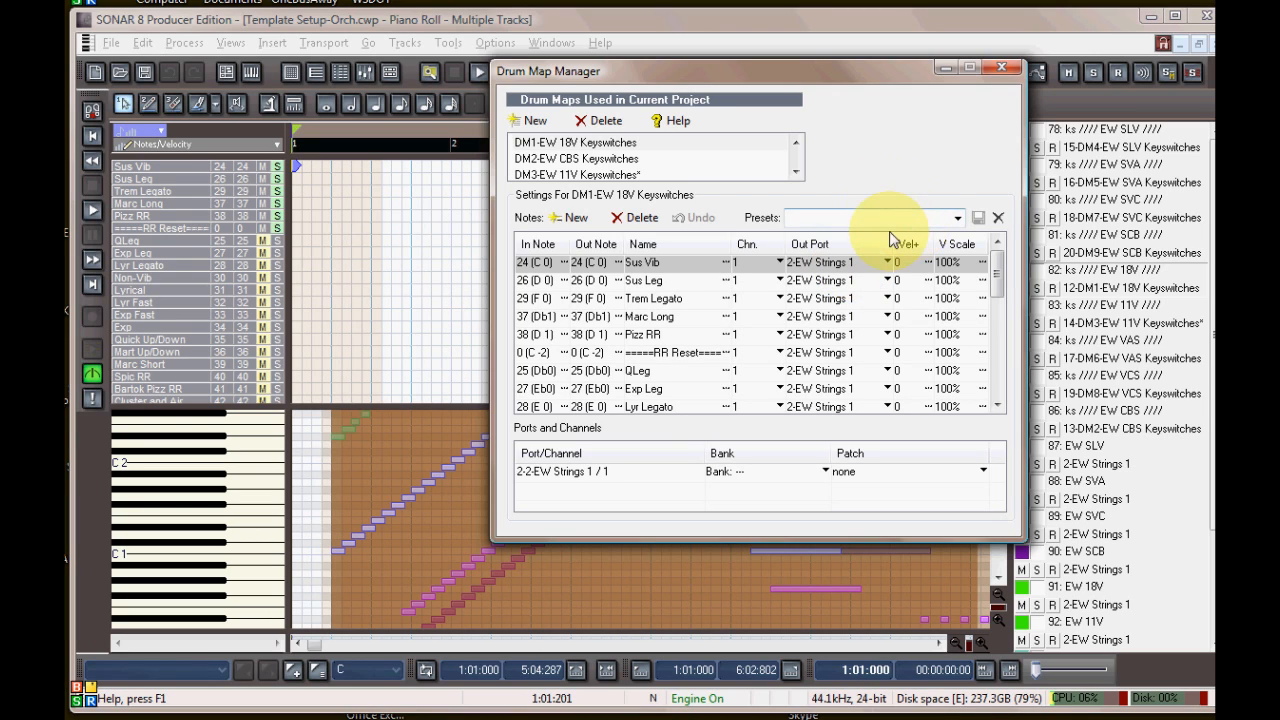
mouse_move(940, 285)
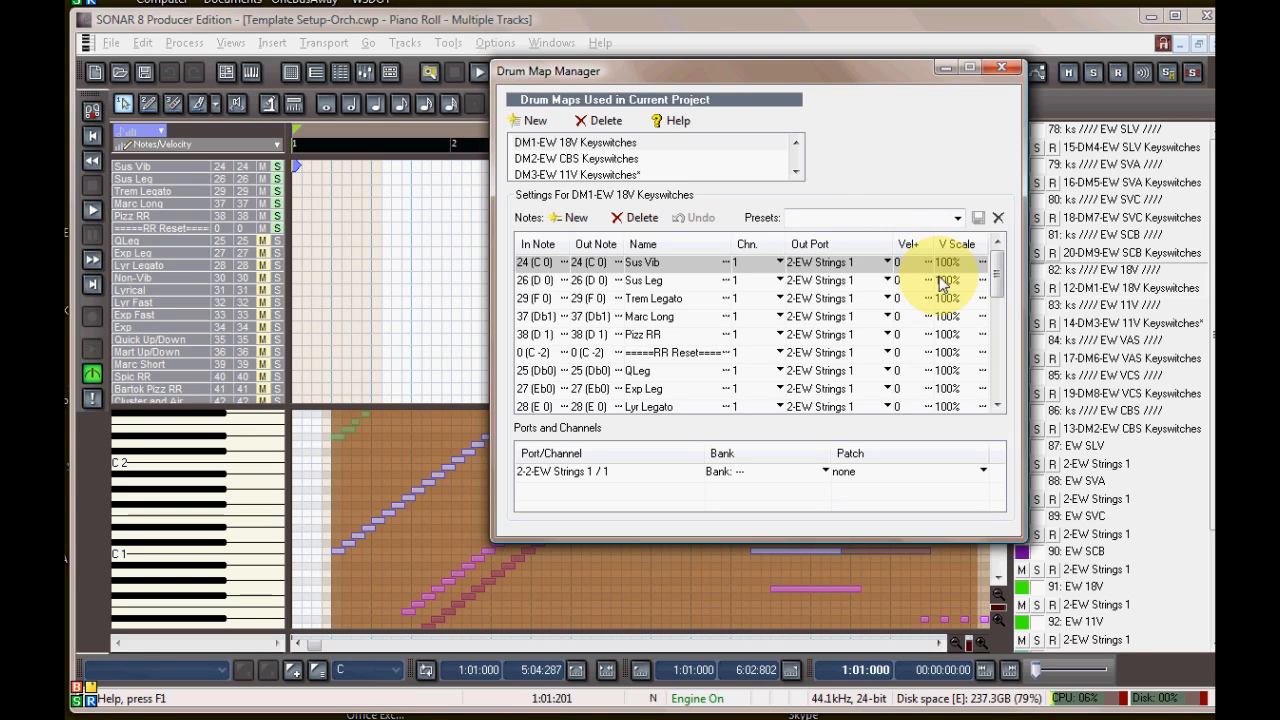
mouse_move(920, 270)
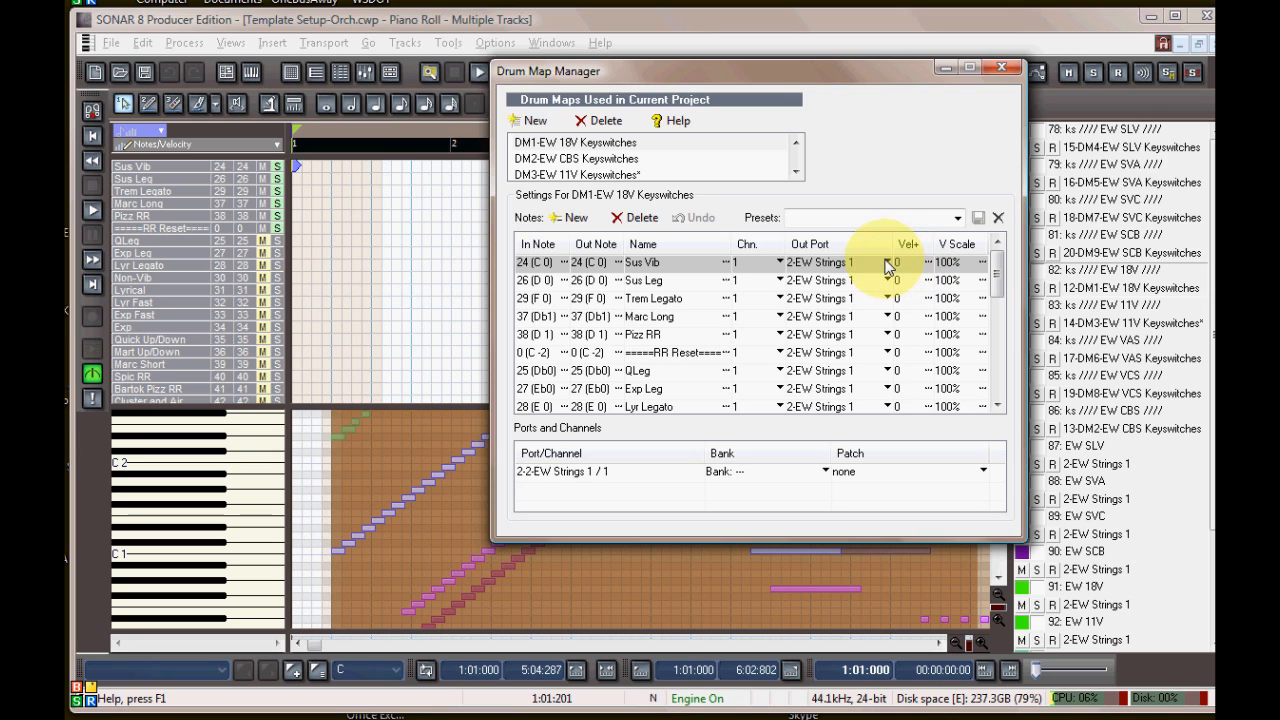
mouse_move(1007, 128)
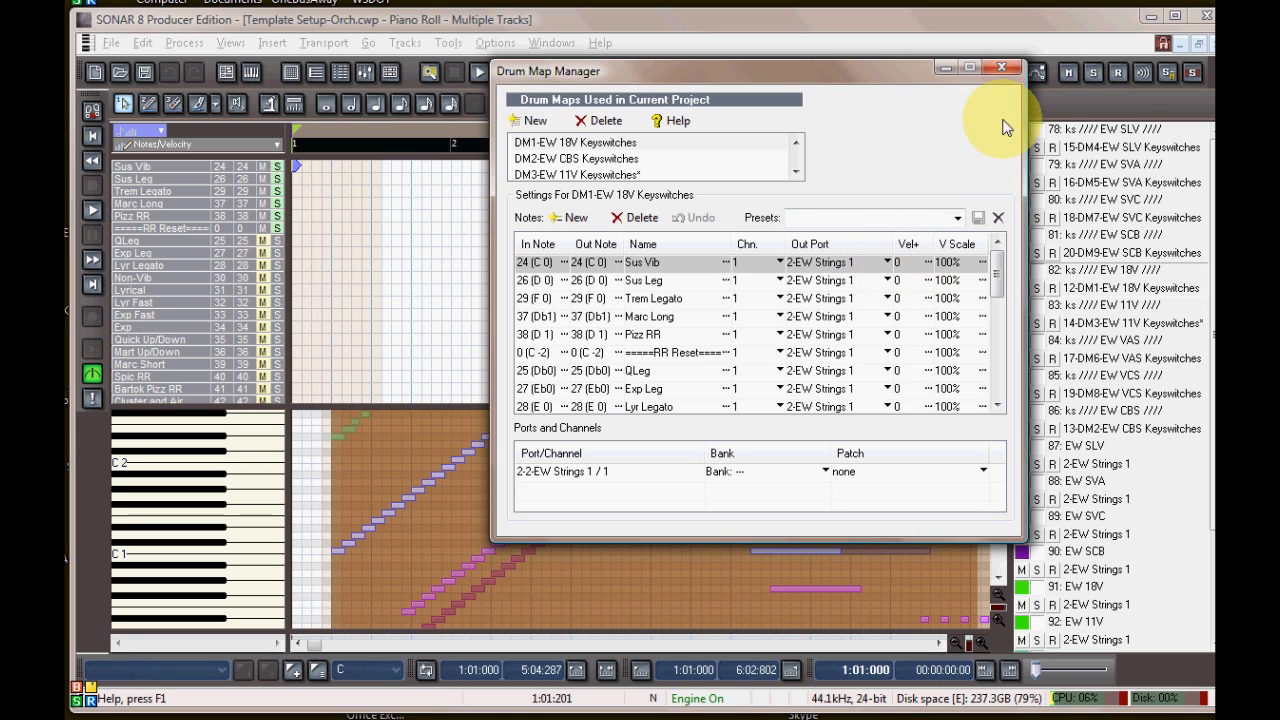
mouse_move(1003, 273)
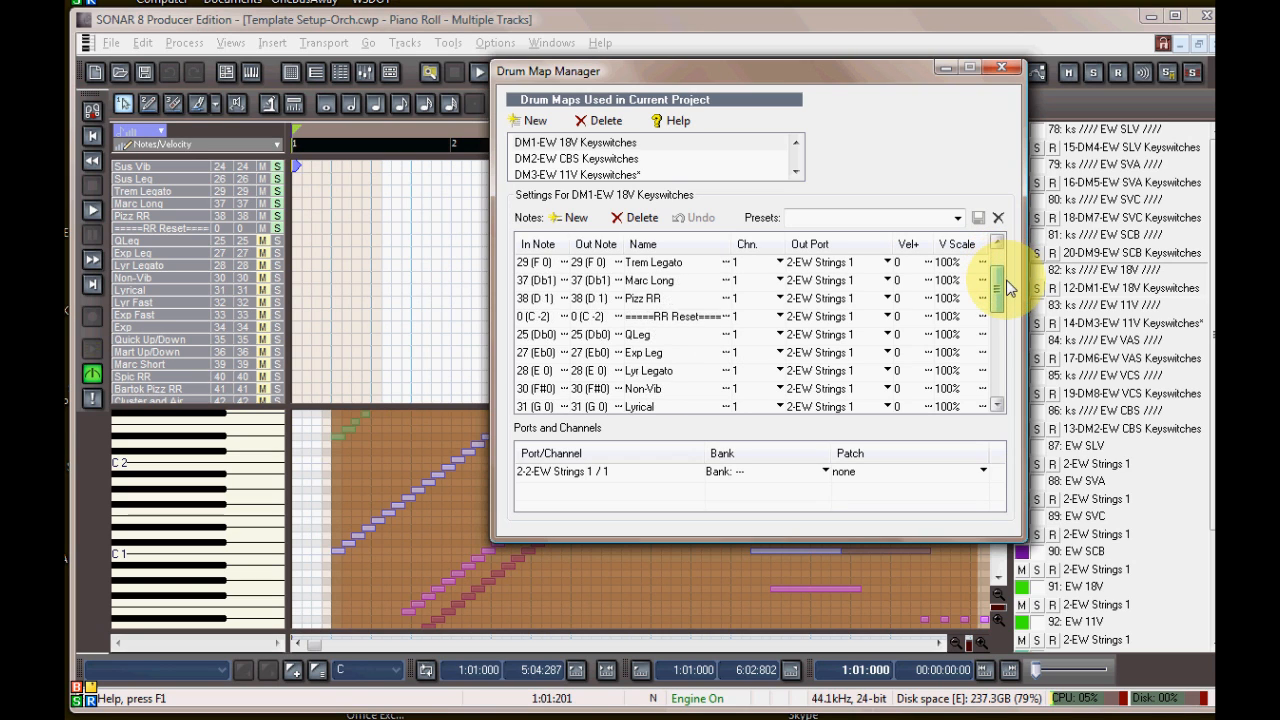
scroll("down", 3)
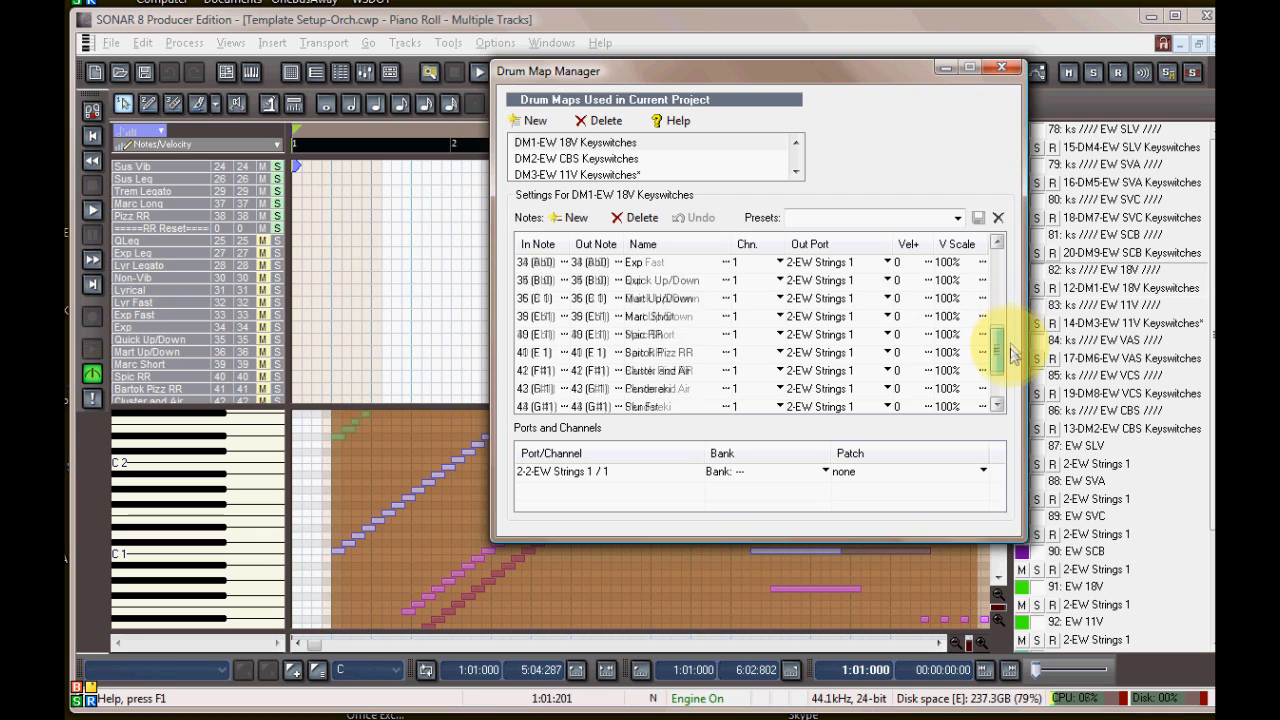
scroll("down", 3)
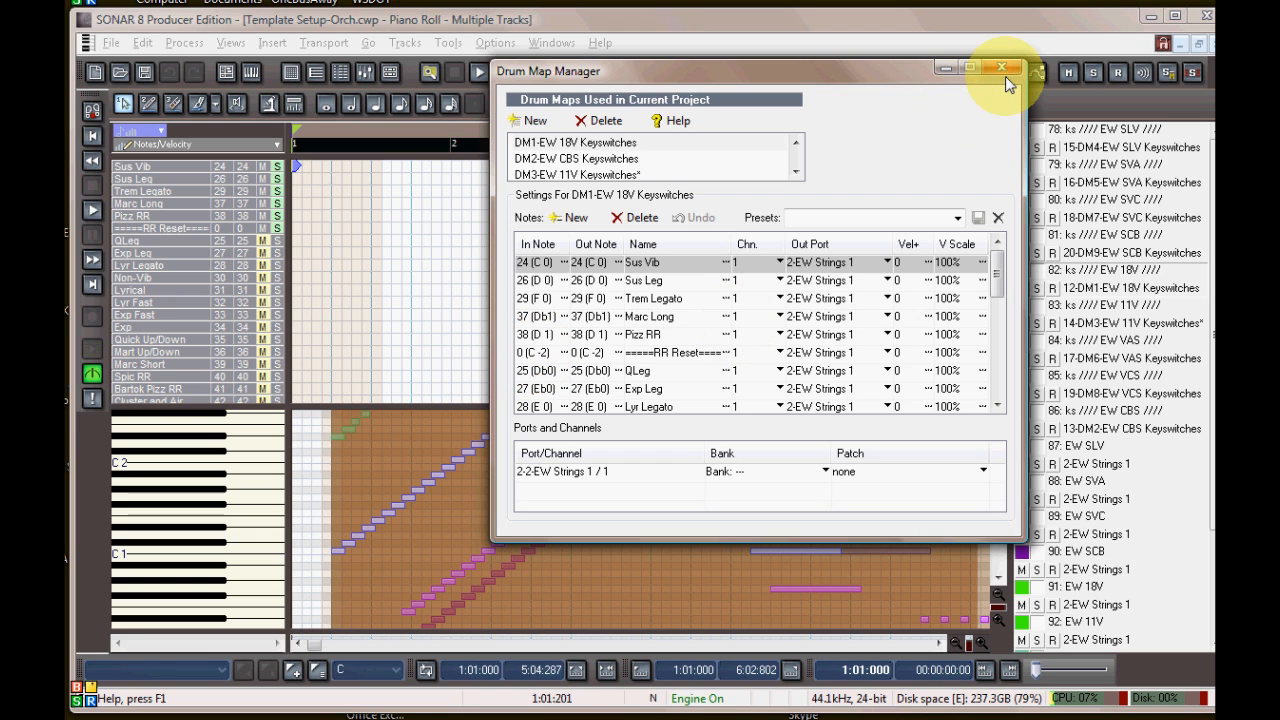
Close the Drum Map Manager, back to the piano roll's keyswitch articulation names
left_click(1003, 67)
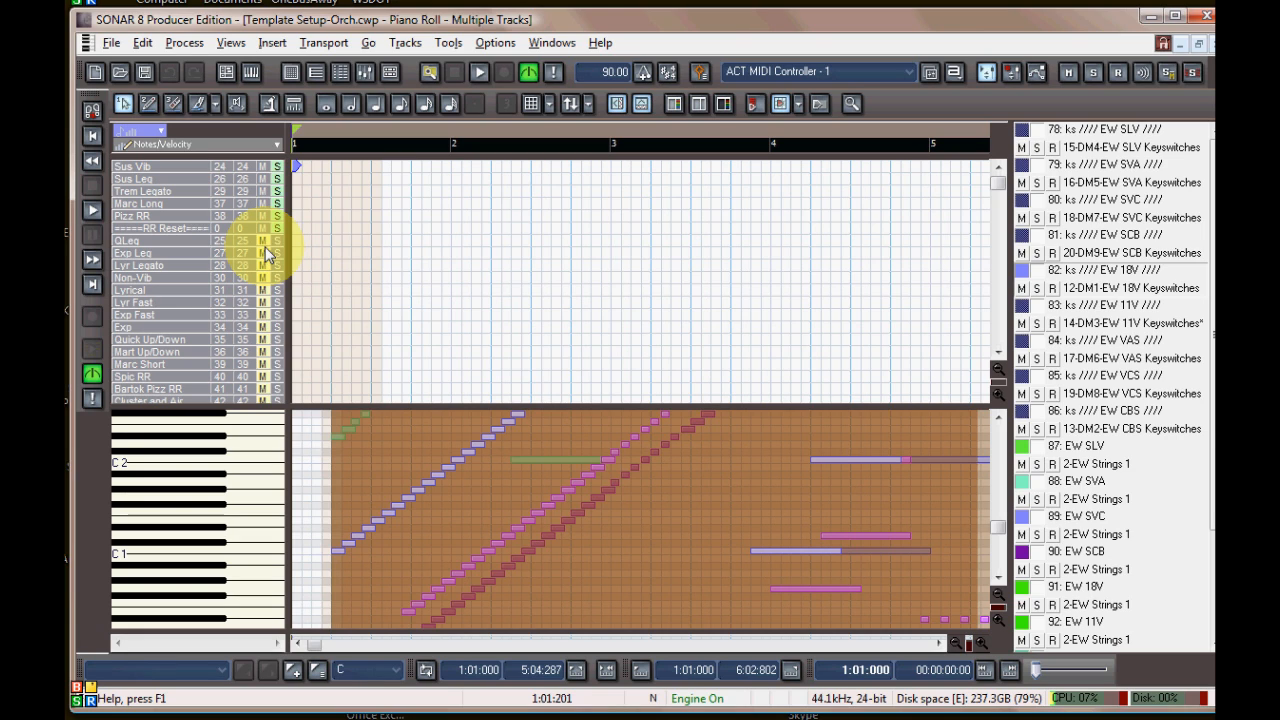
mouse_move(190, 238)
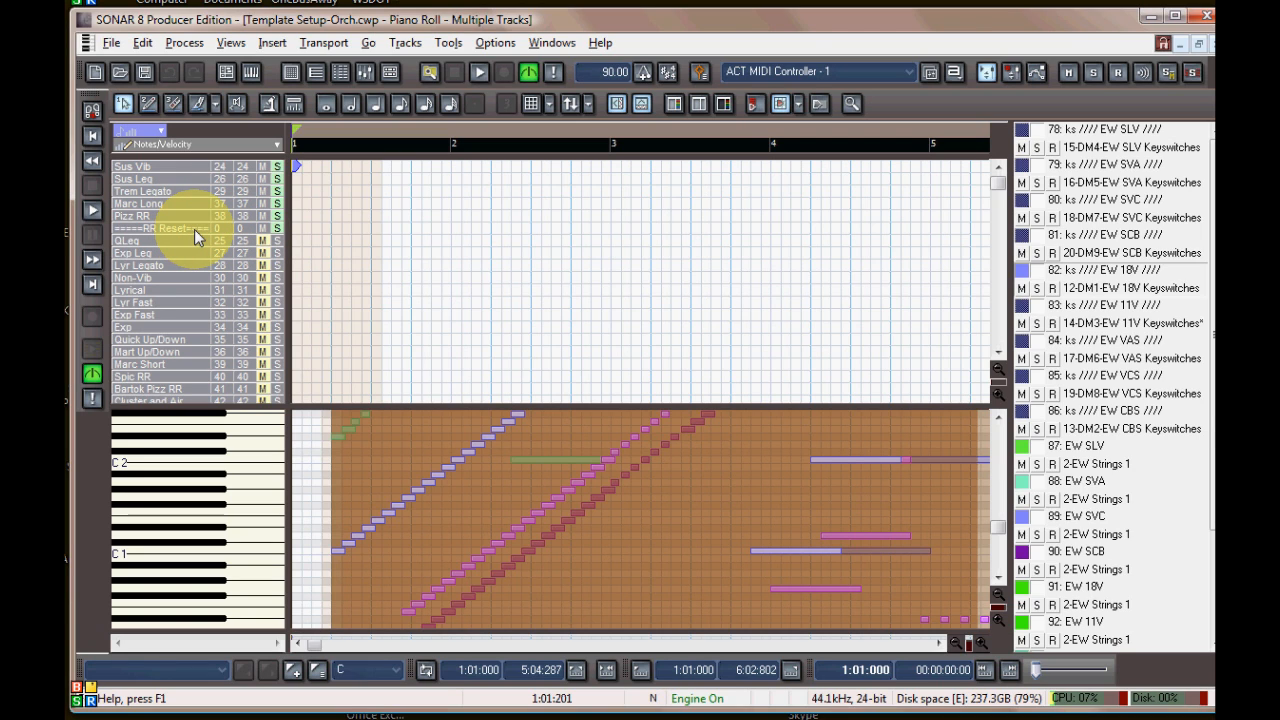
mouse_move(160, 237)
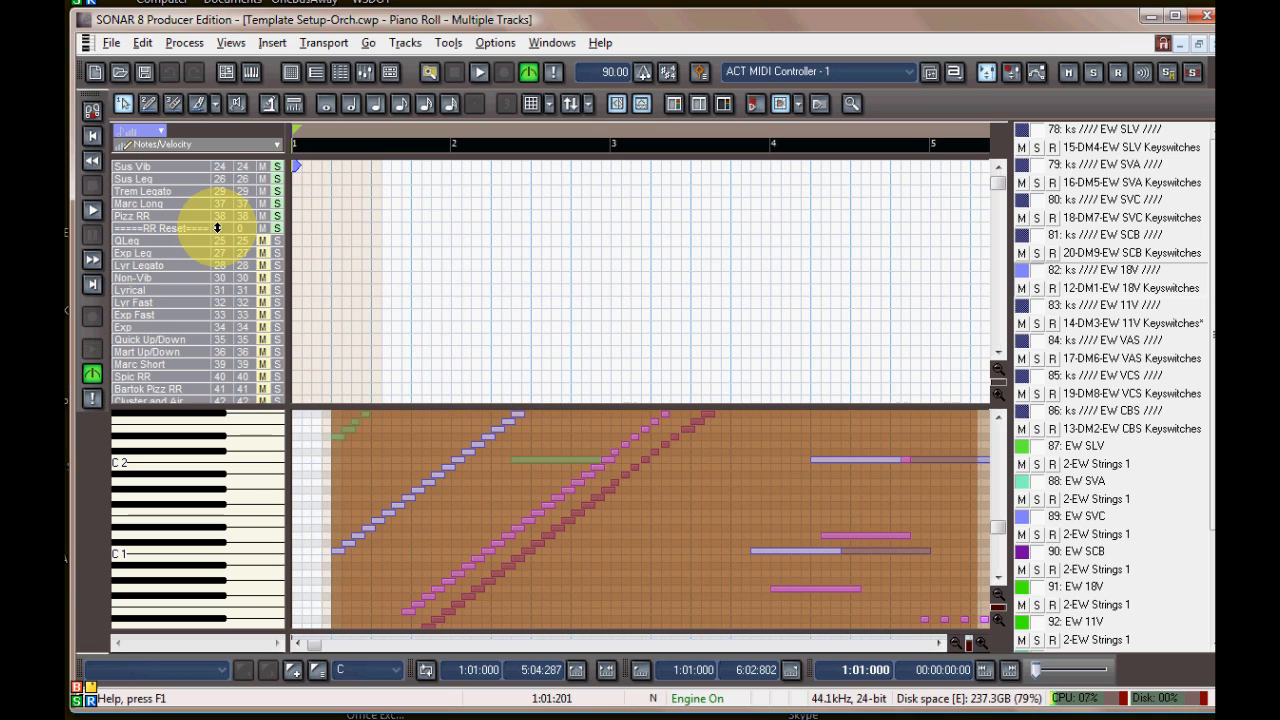
mouse_move(1125, 340)
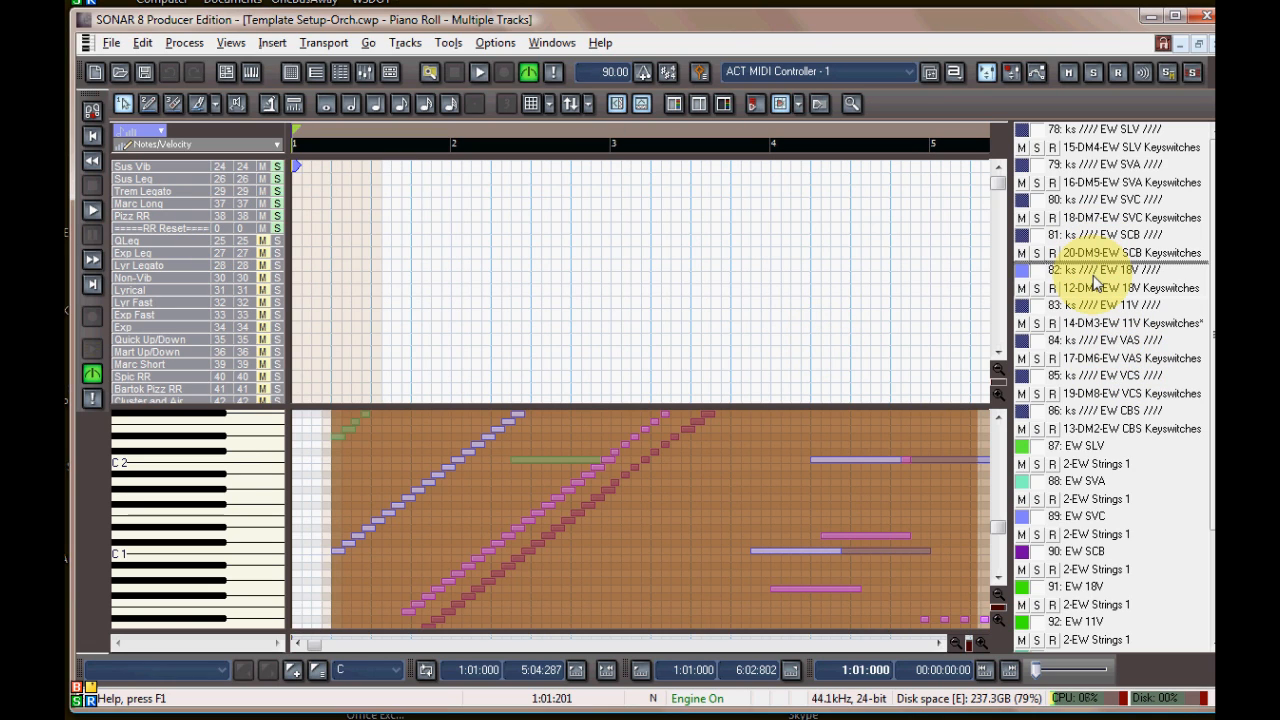
Show only tracks 83: ks EW 11V and 92: EW 11V in the piano roll
left_click(1100, 235)
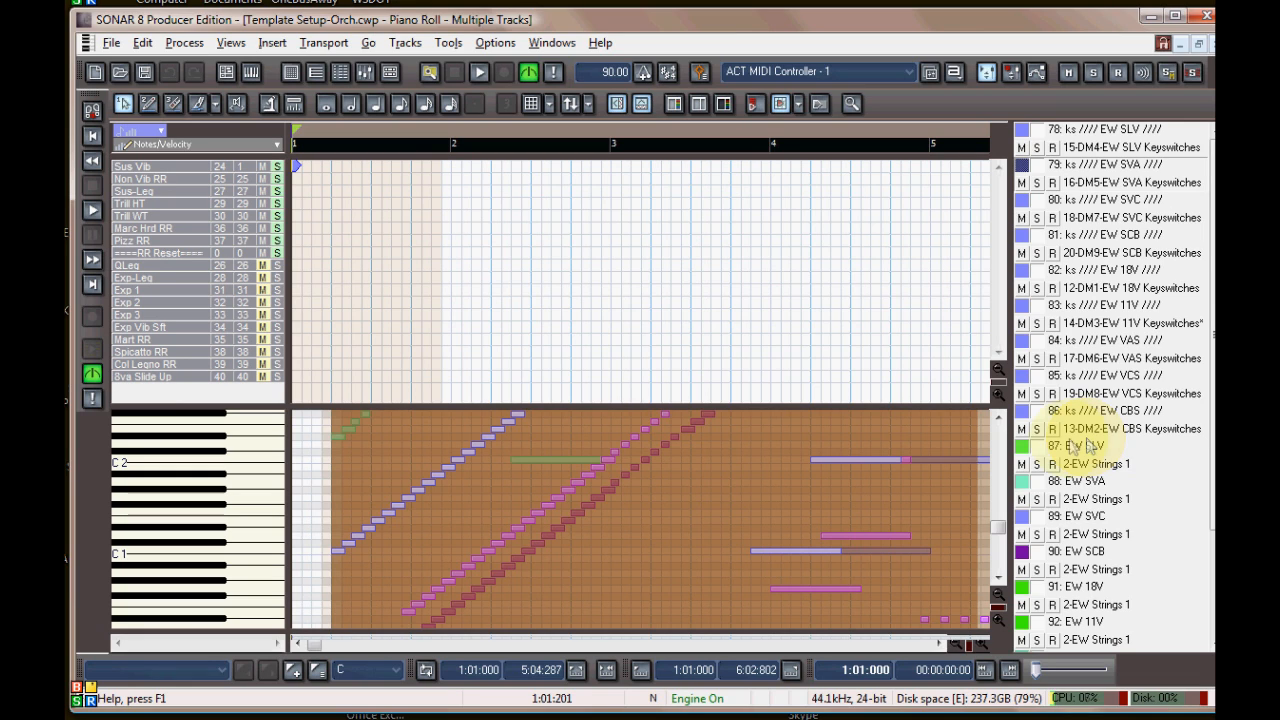
left_click(226, 70)
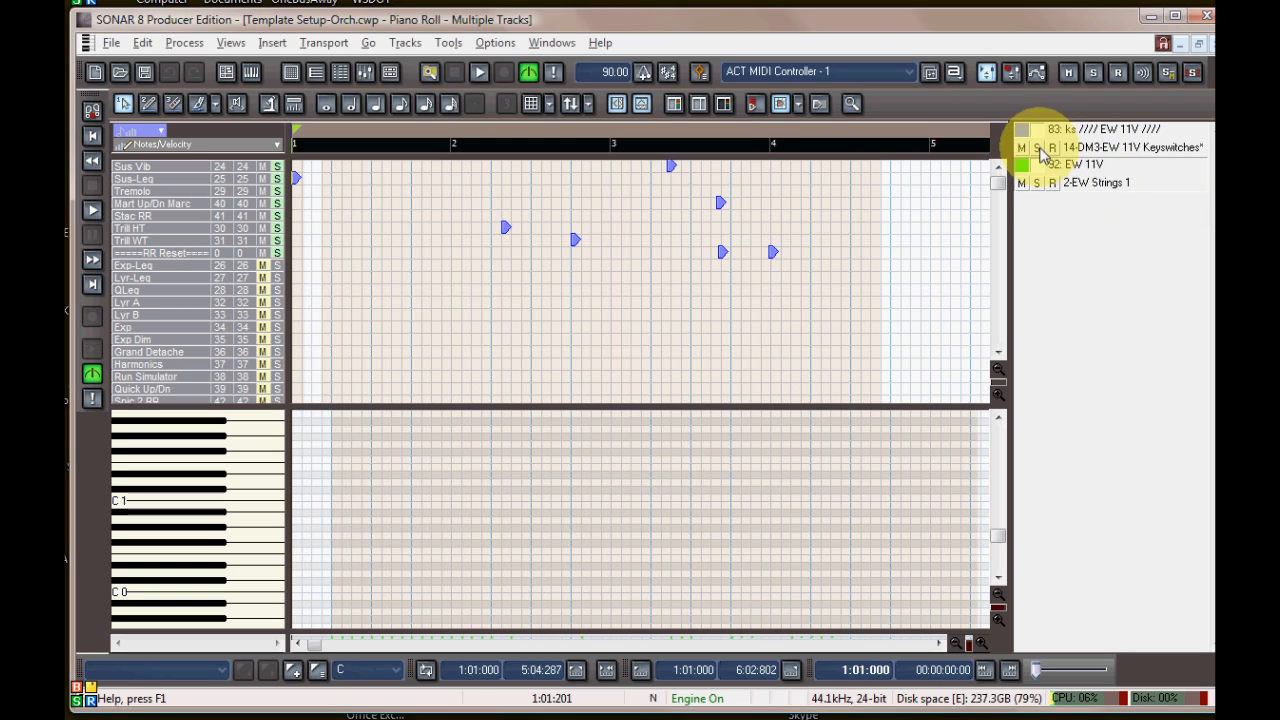
Solo the EW 11V keyswitch and strings tracks and start playback
left_click(1037, 182)
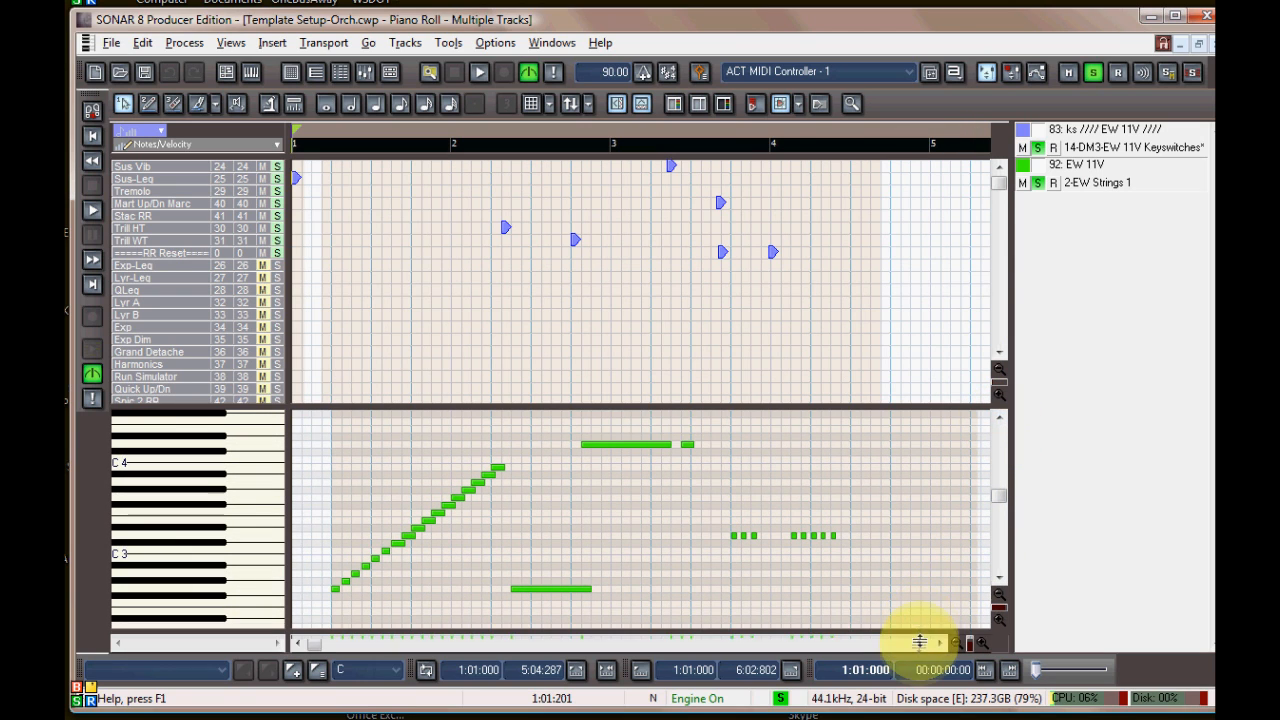
mouse_move(713, 563)
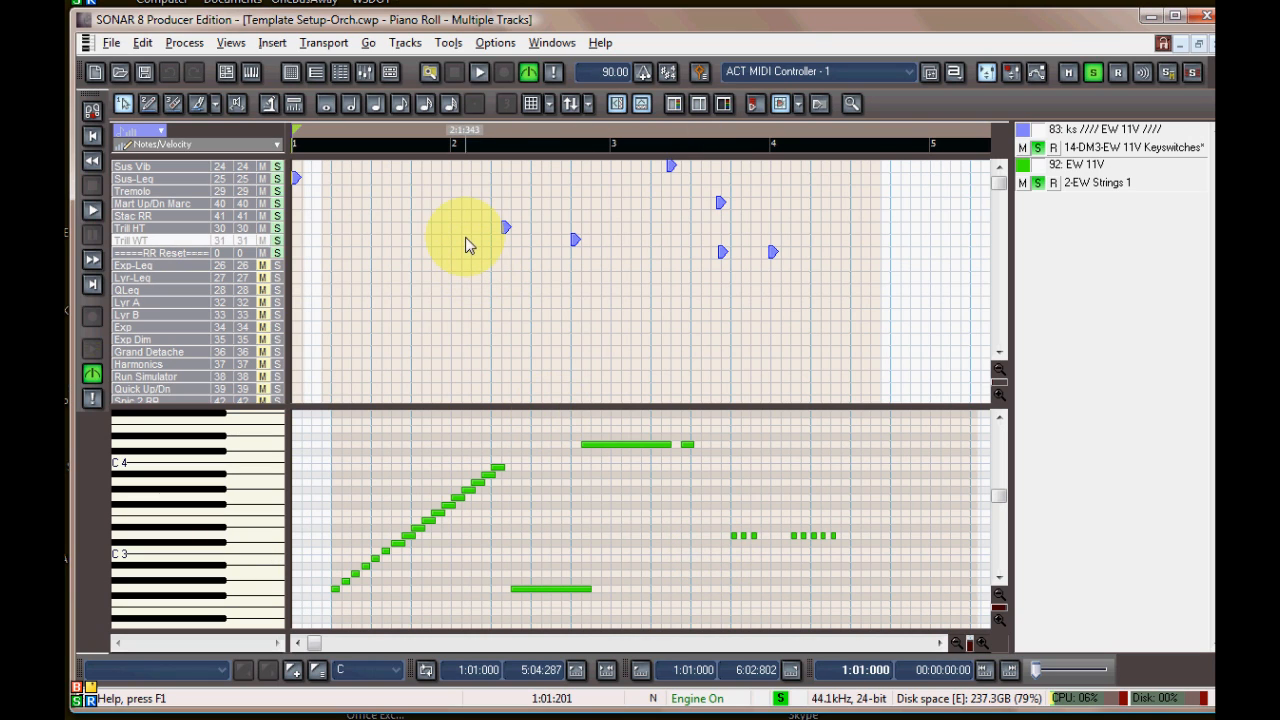
left_click(92, 210)
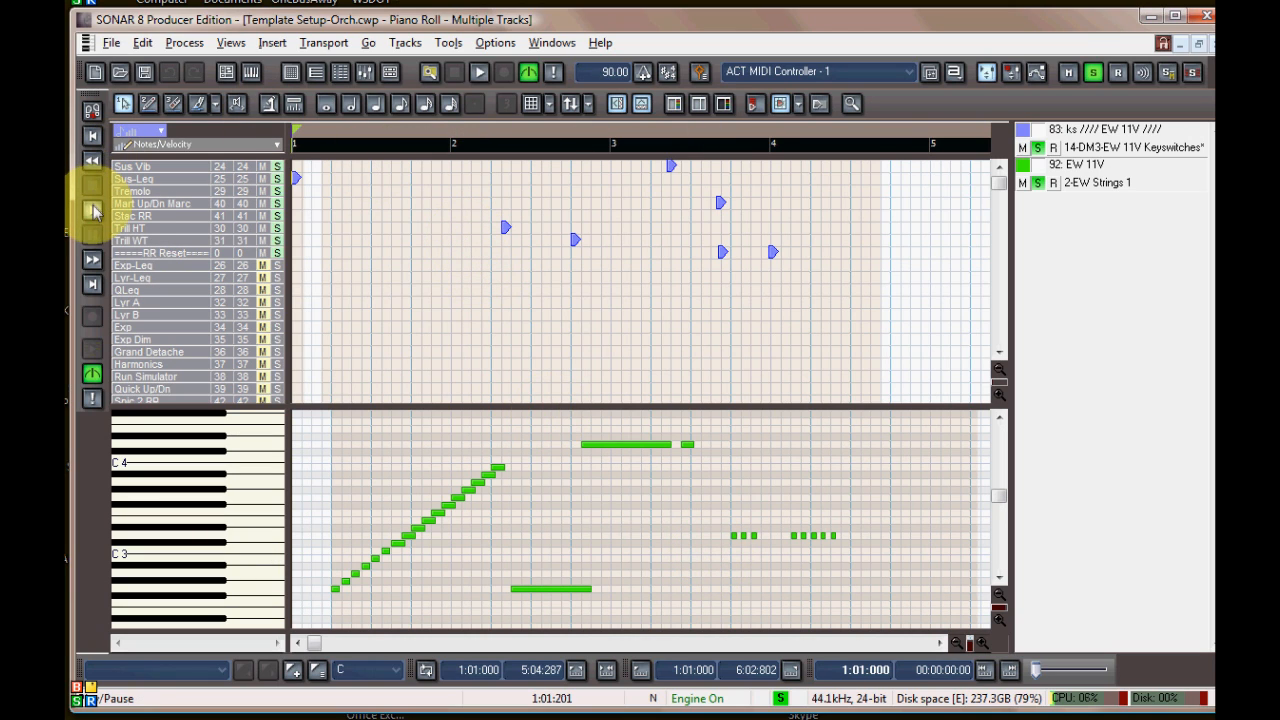
left_click(479, 72)
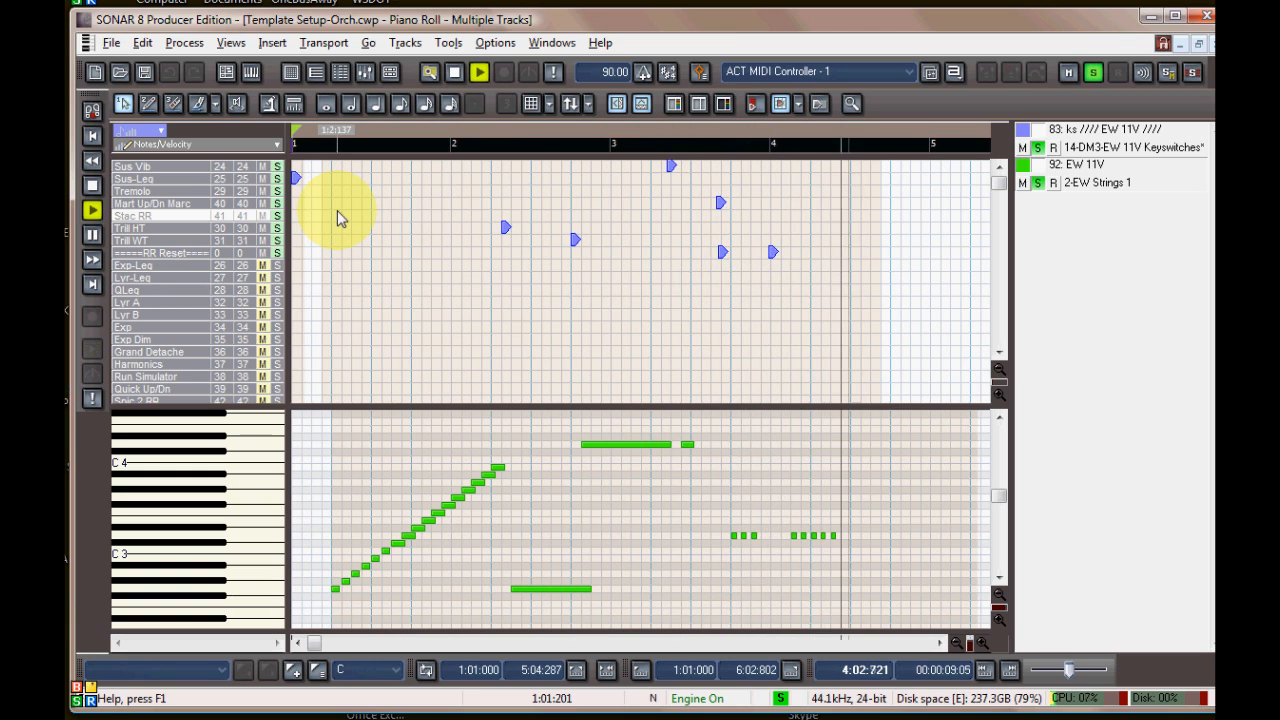
Play and stop the EW 11V keyswitch pattern repeatedly to audition it
left_click(479, 72)
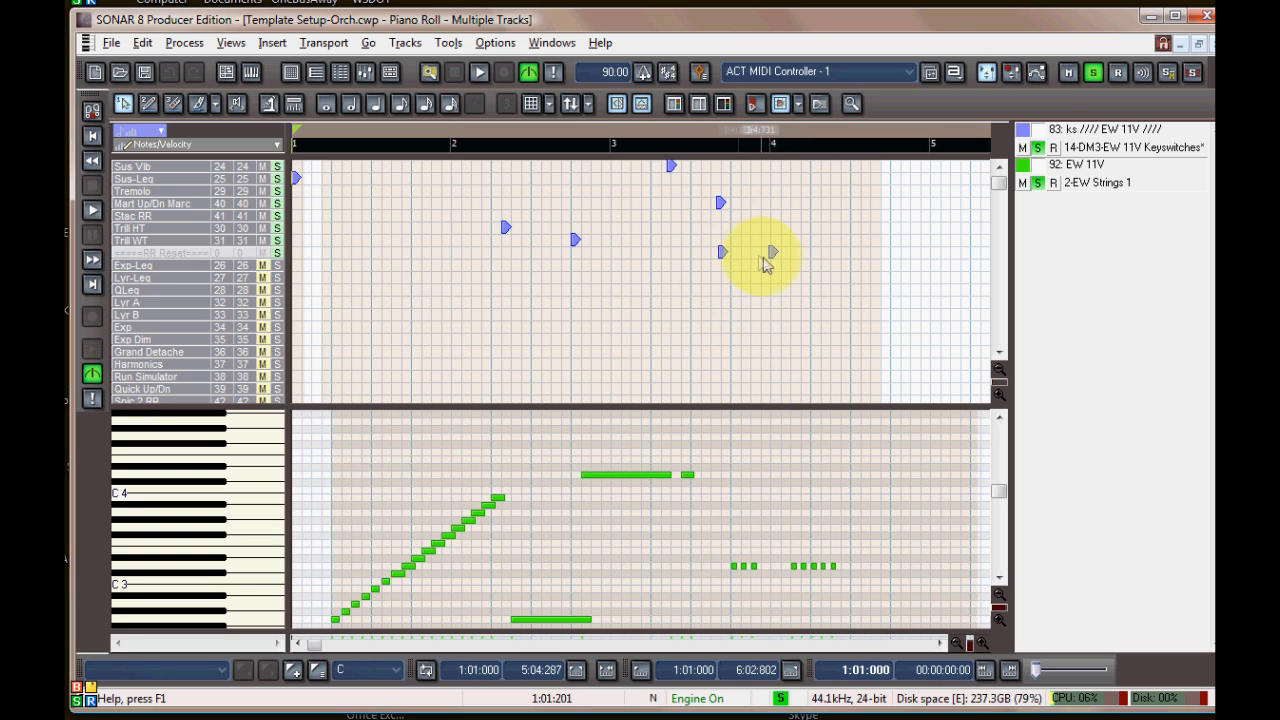
mouse_move(790, 555)
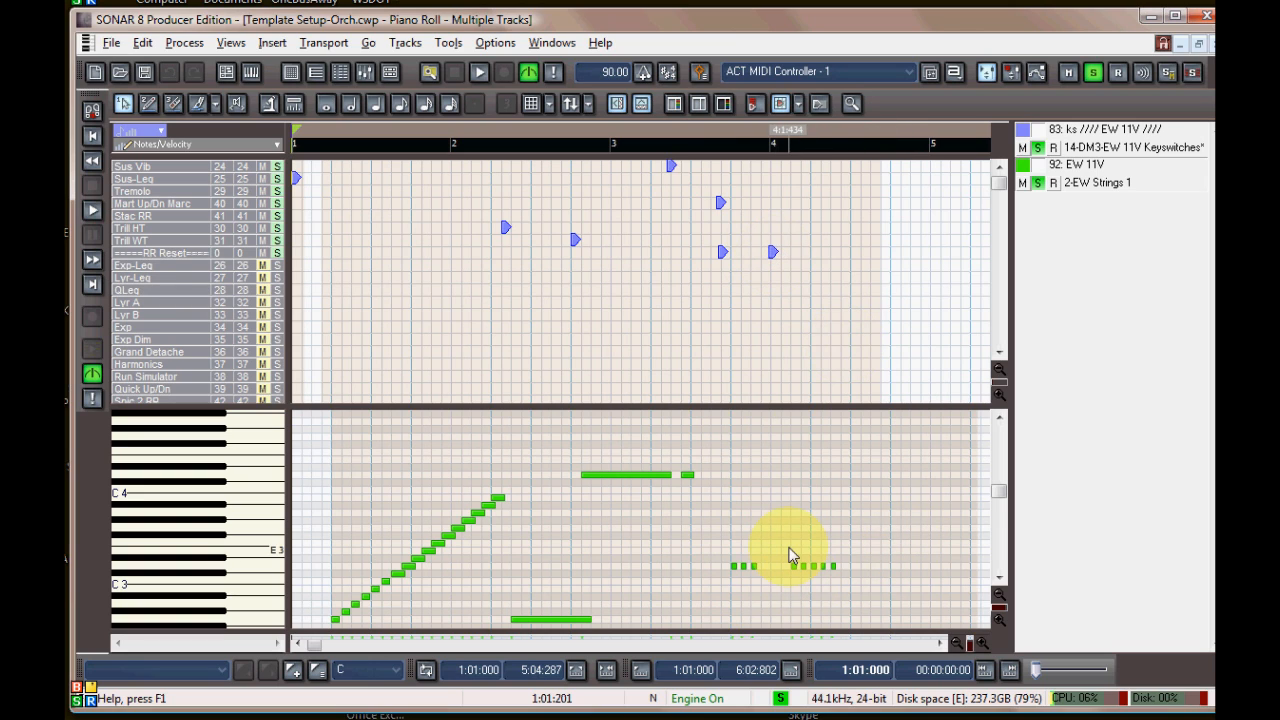
mouse_move(835, 477)
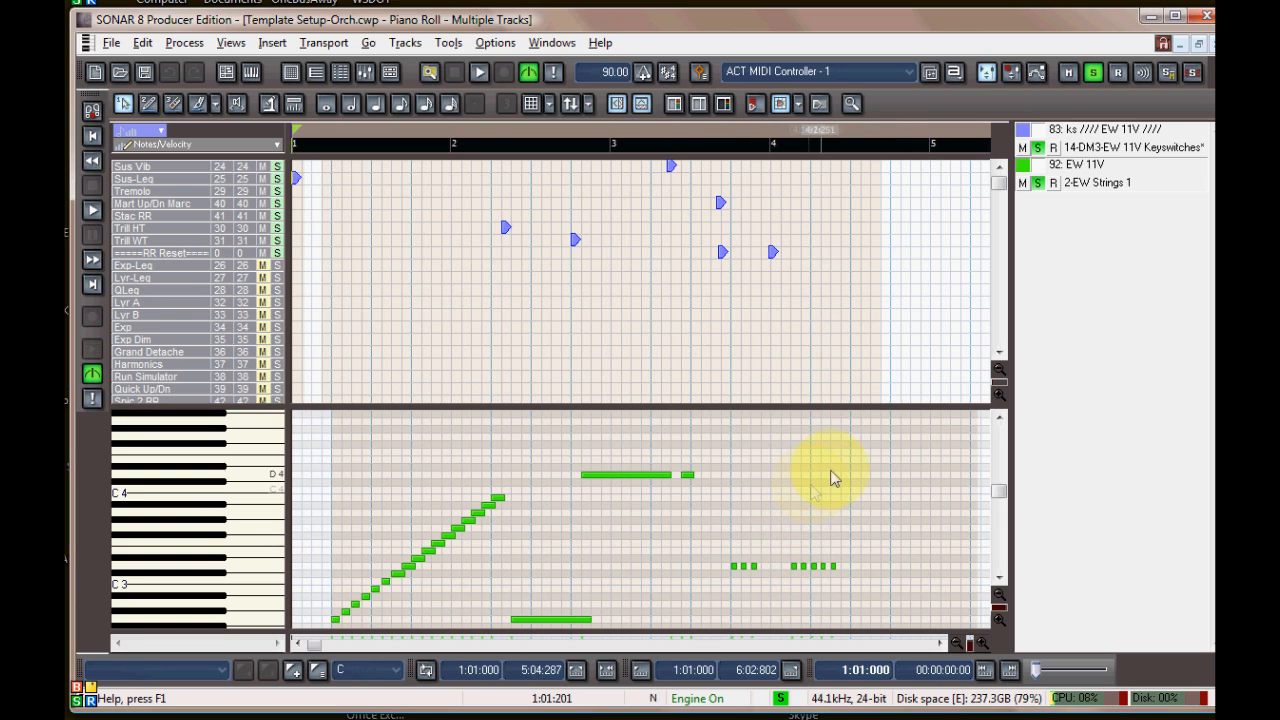
mouse_move(820, 275)
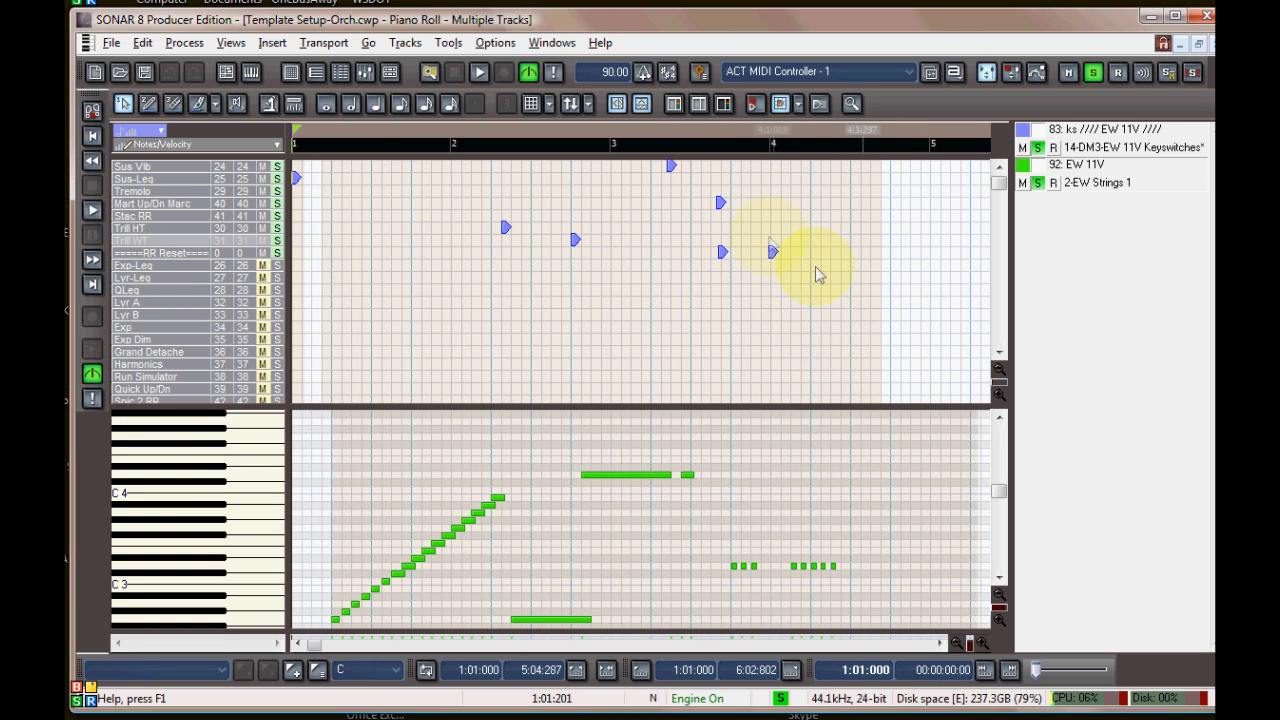
mouse_move(718, 204)
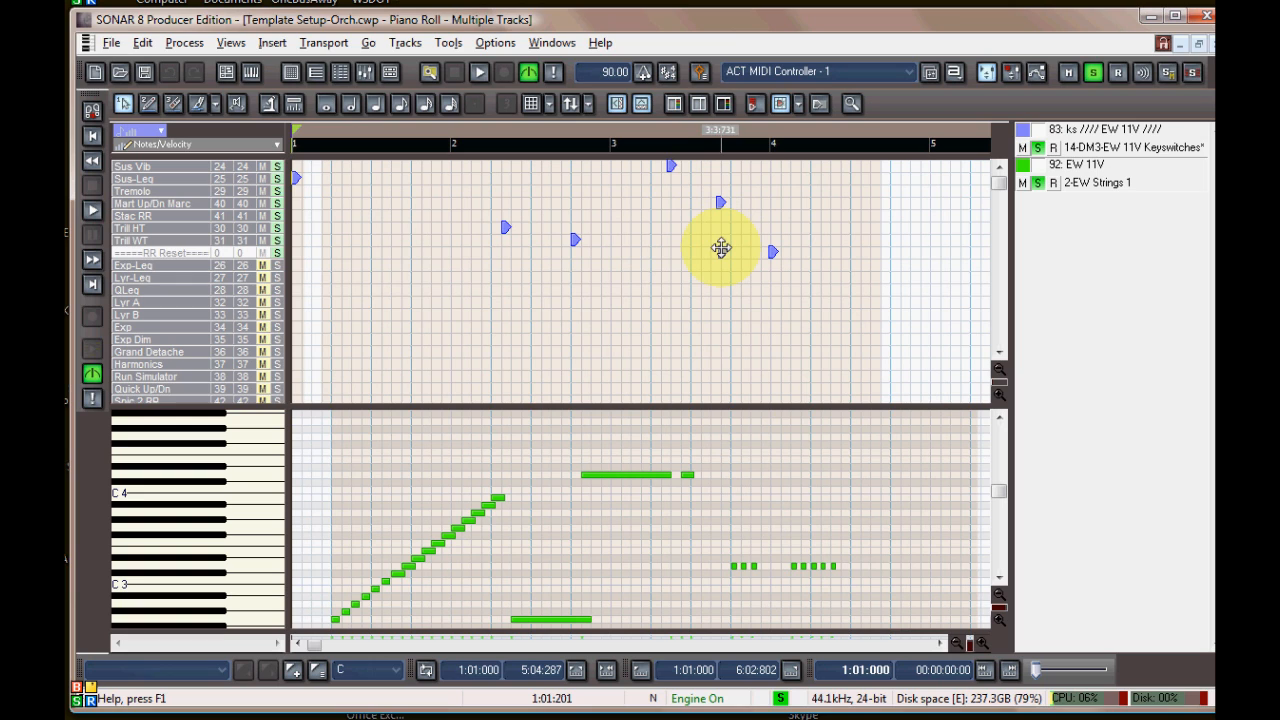
mouse_move(262, 258)
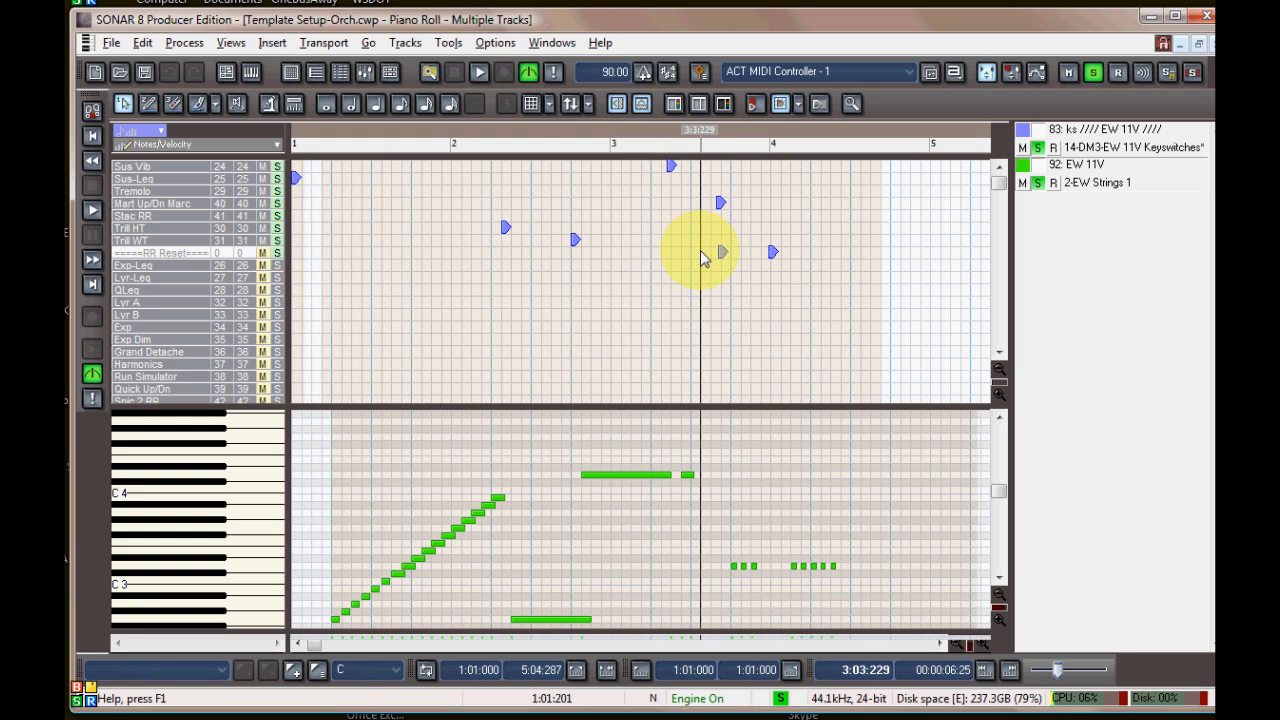
left_click(479, 71)
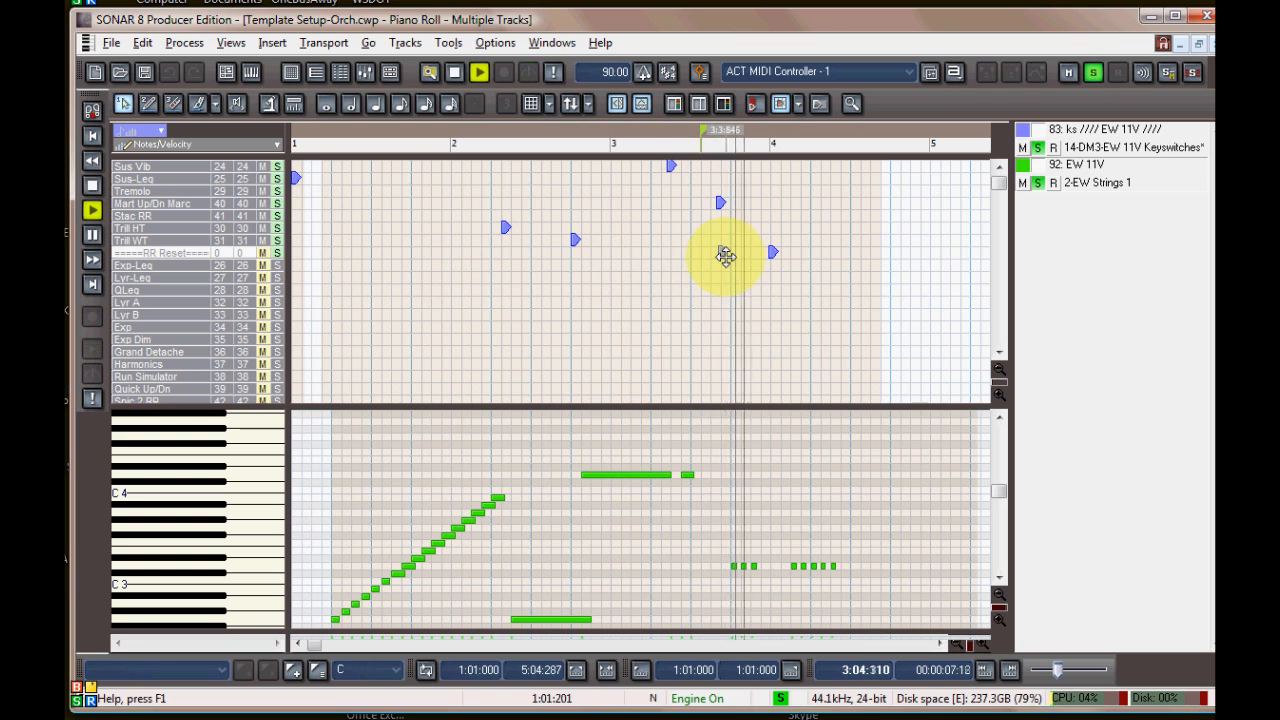
left_click(453, 71)
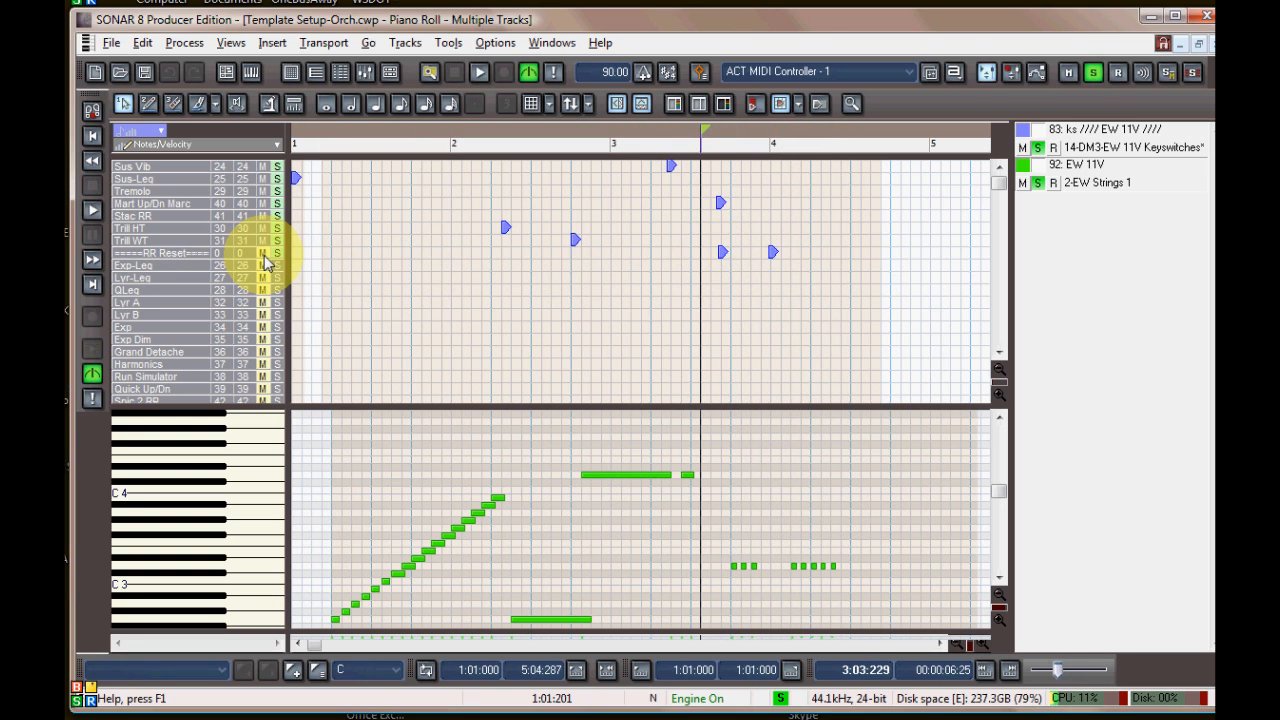
left_click(479, 71)
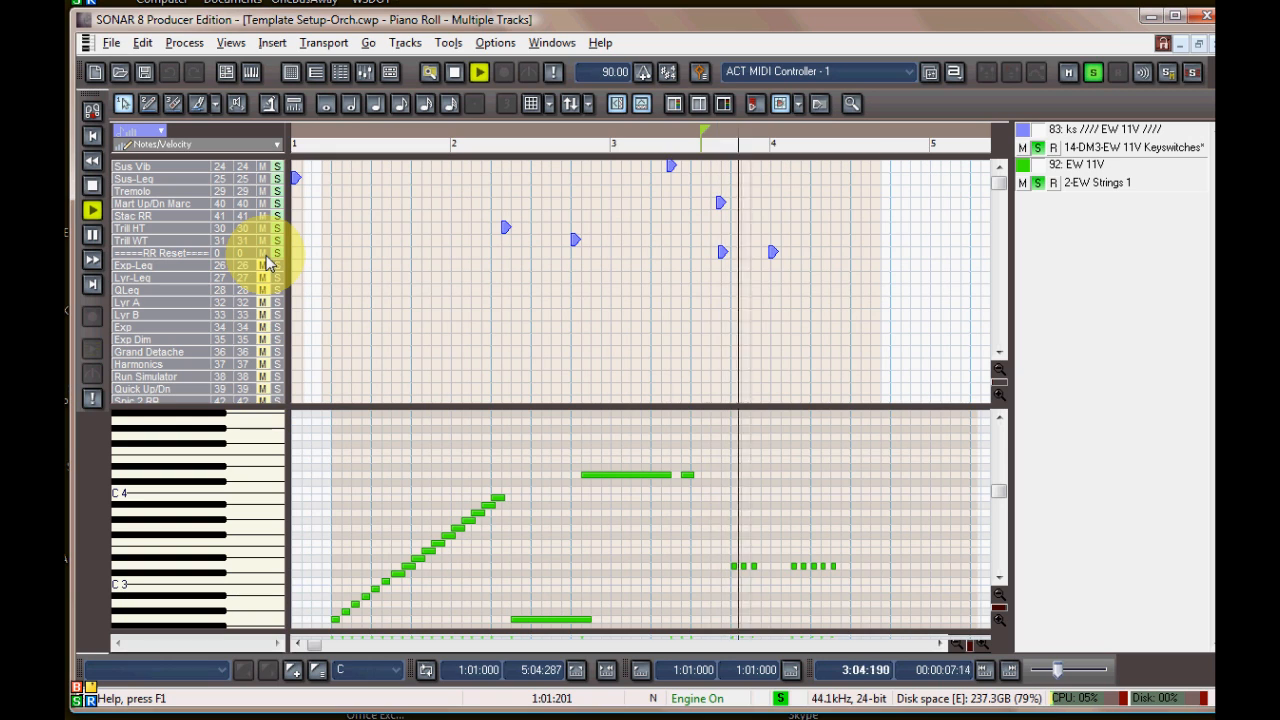
left_click(454, 71)
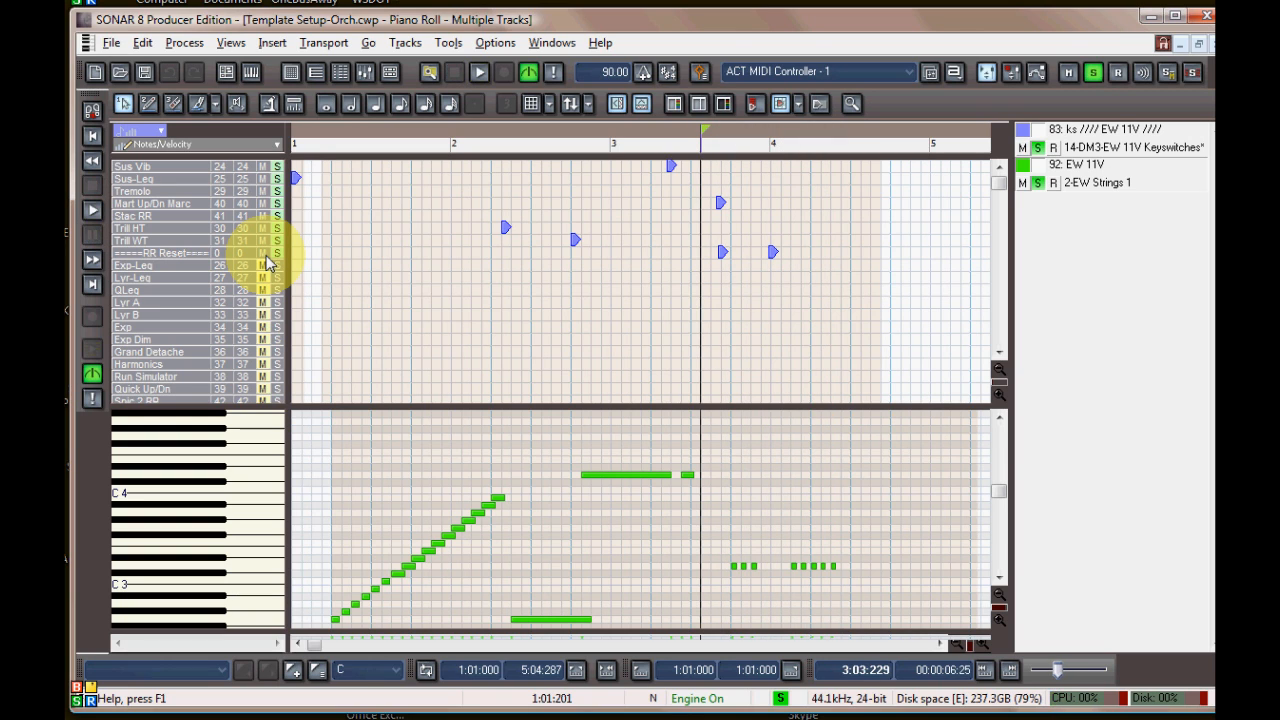
left_click(478, 72)
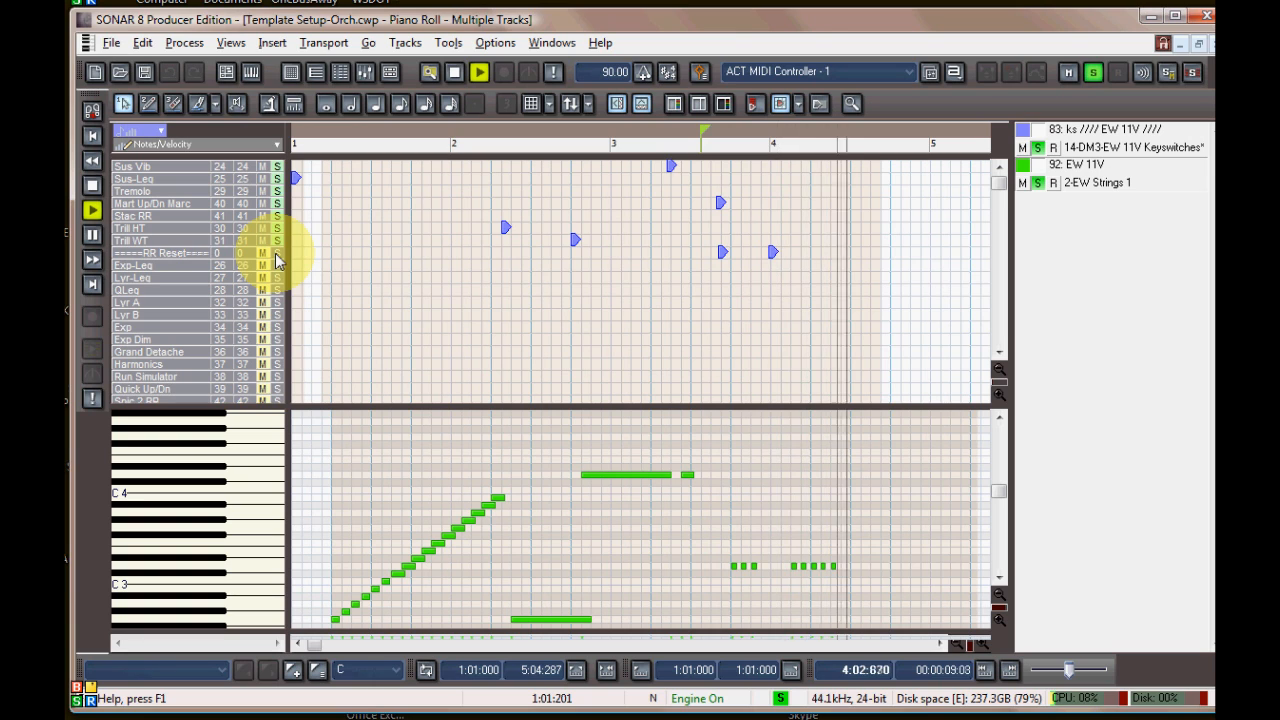
left_click(452, 71)
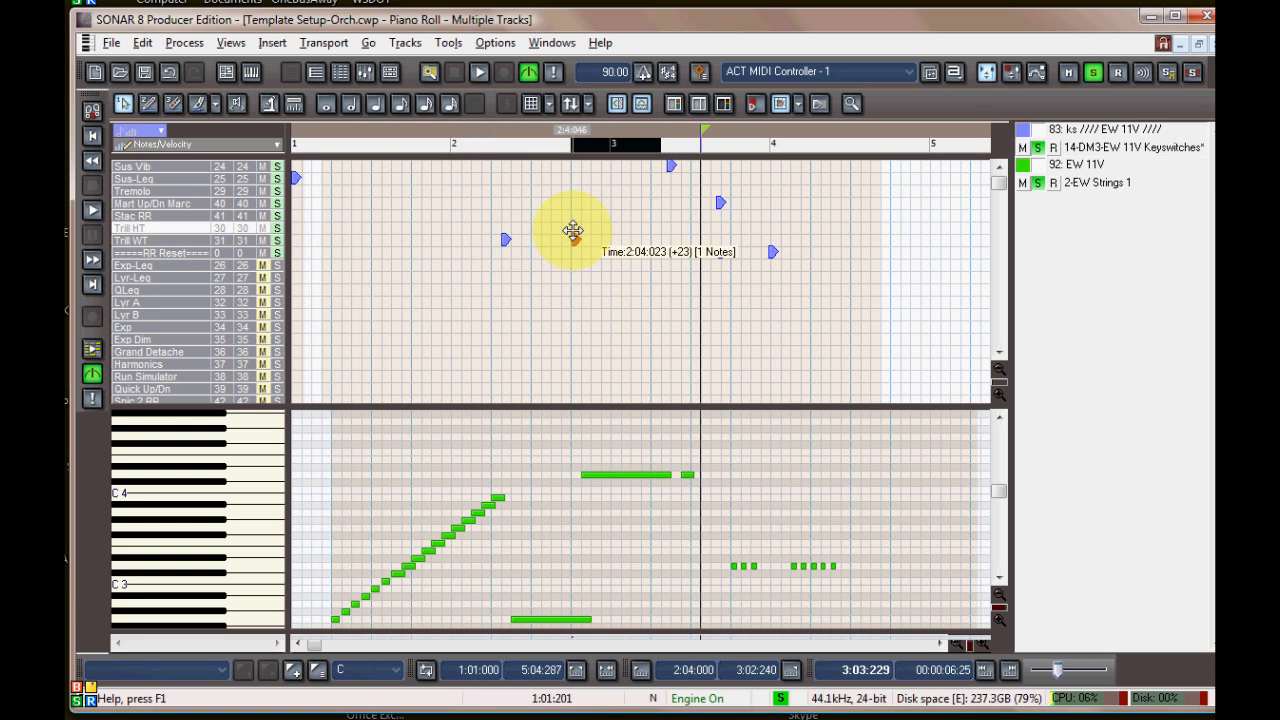
left_click(479, 71)
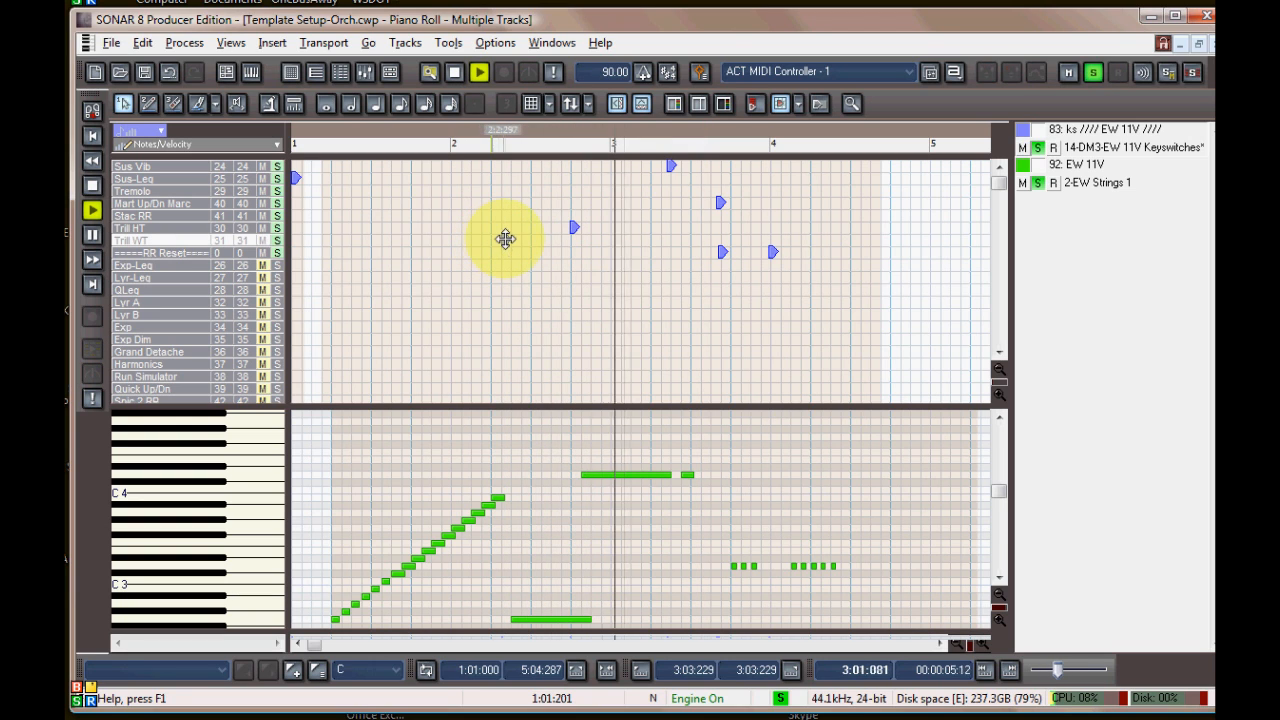
left_click(478, 71)
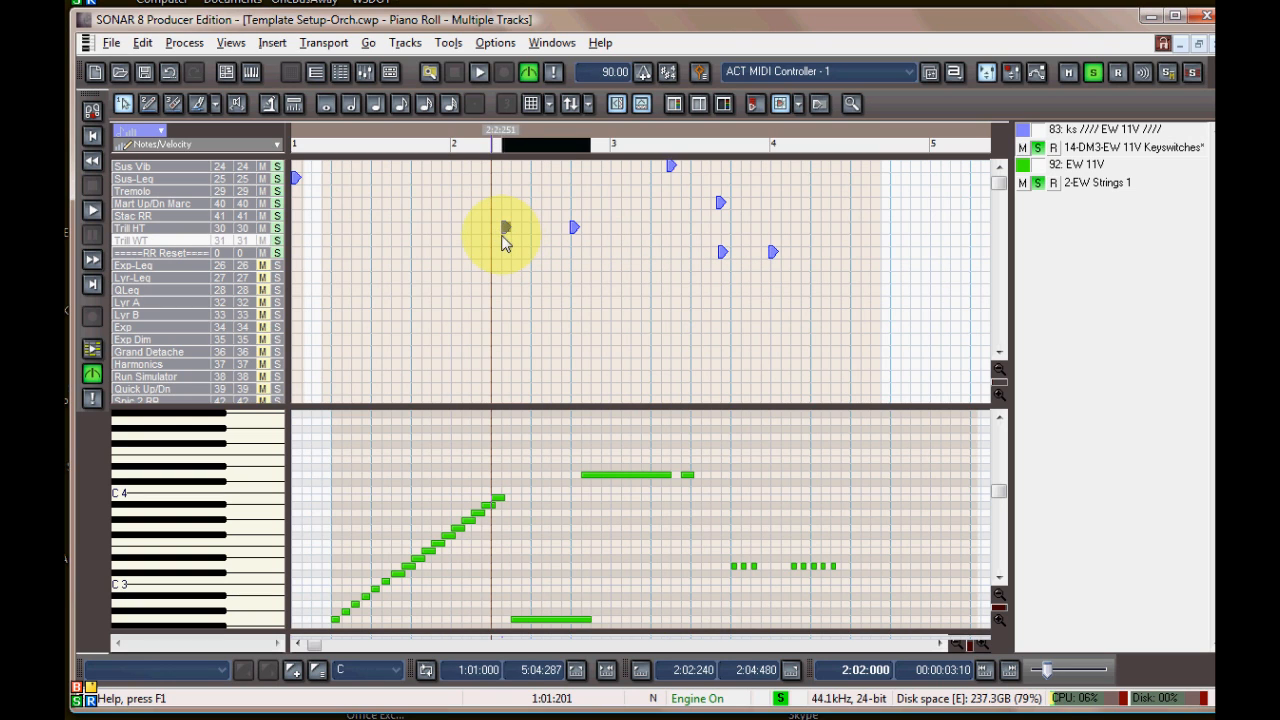
left_click(479, 72)
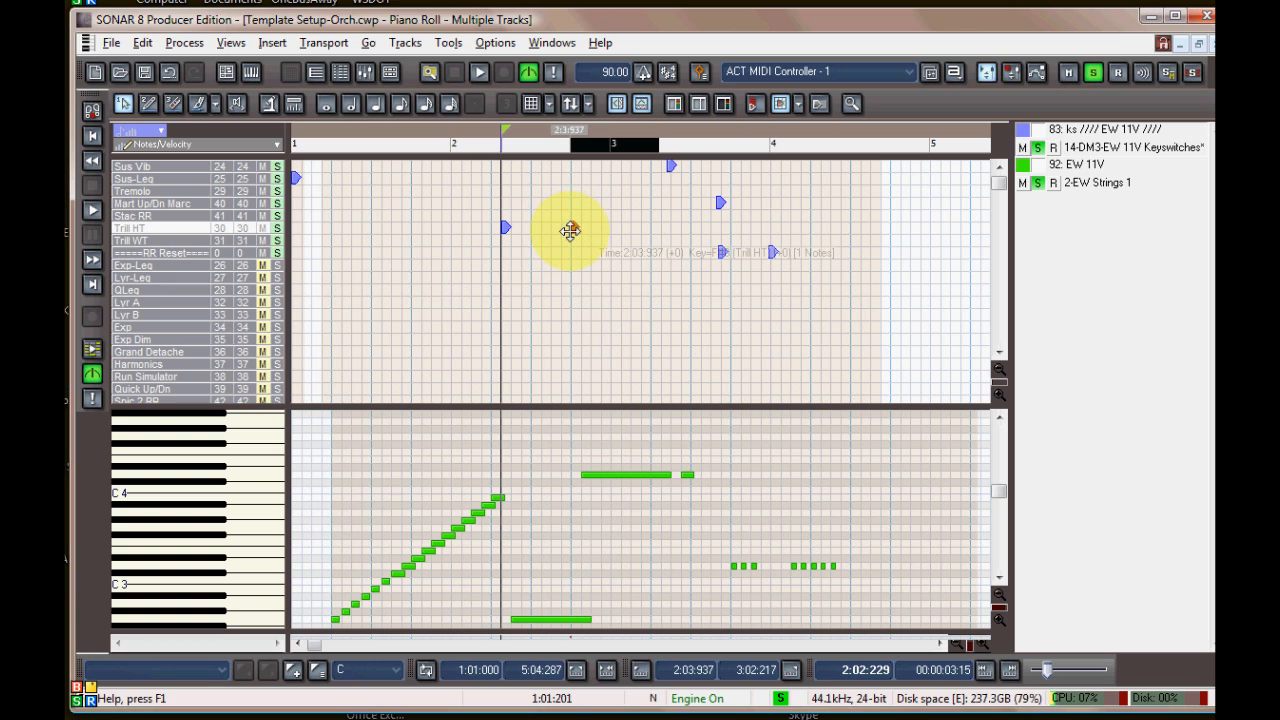
left_click(479, 72)
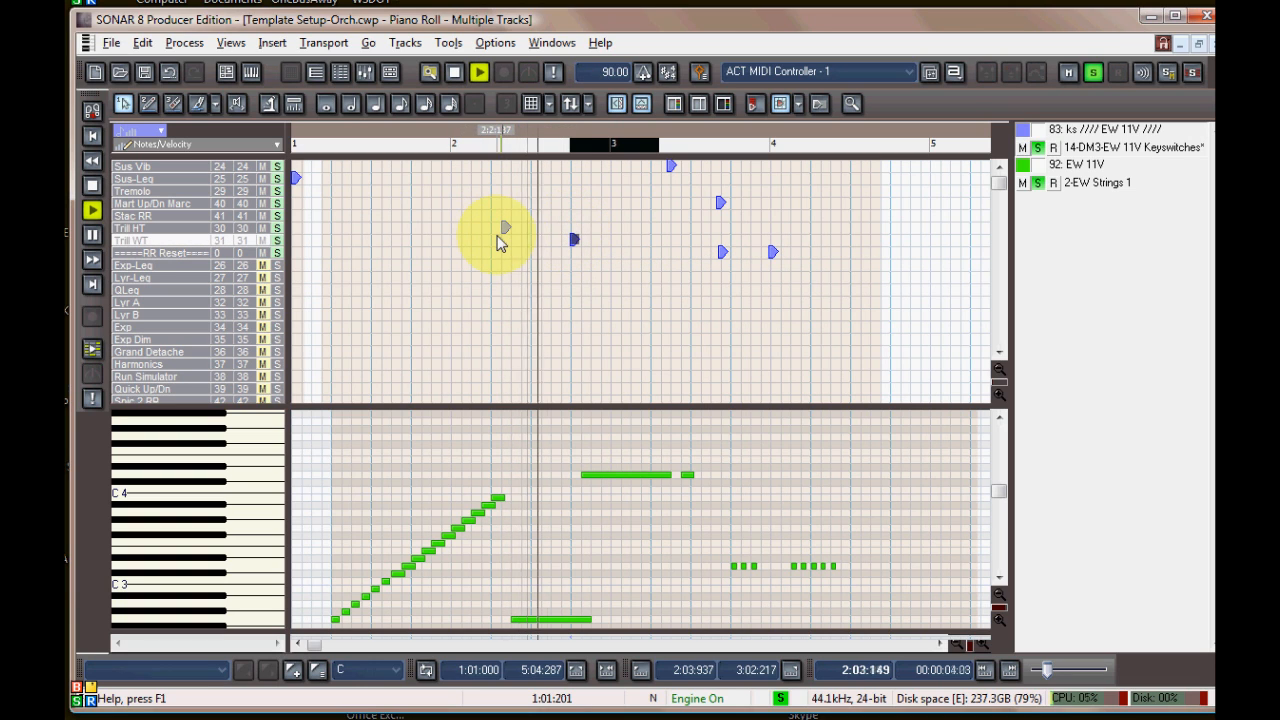
left_click(479, 72)
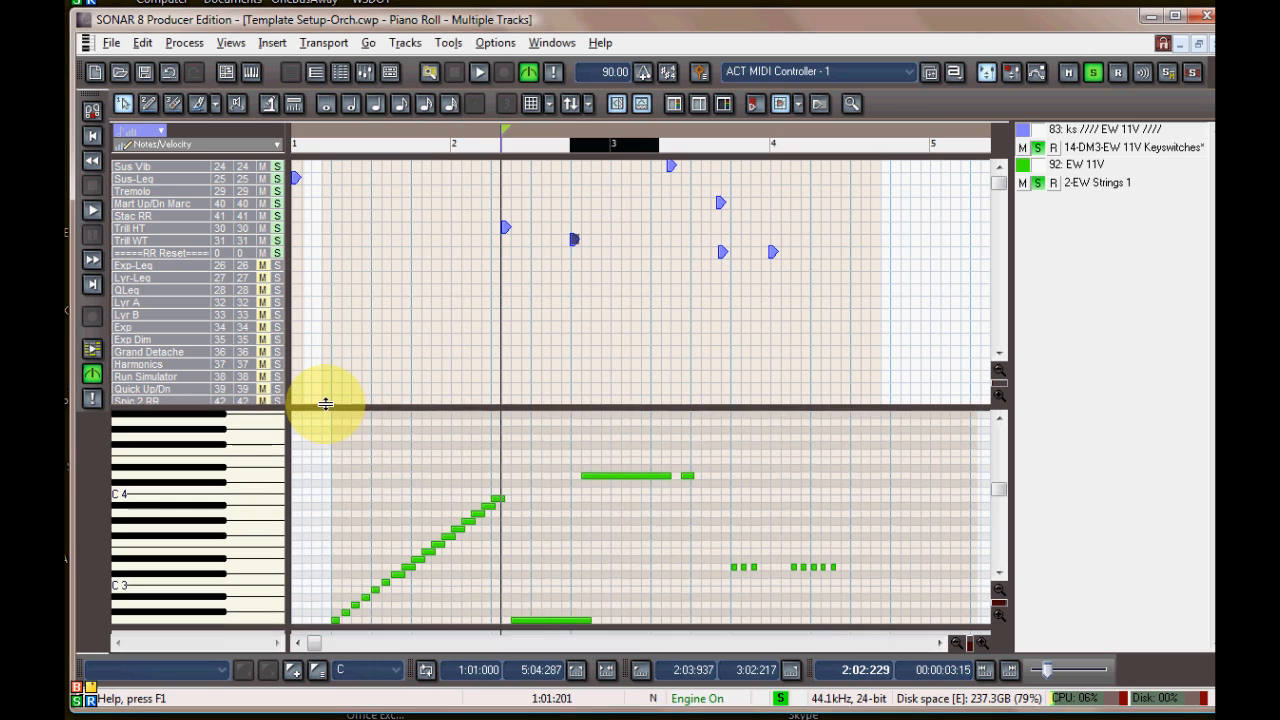
scroll("down", 3)
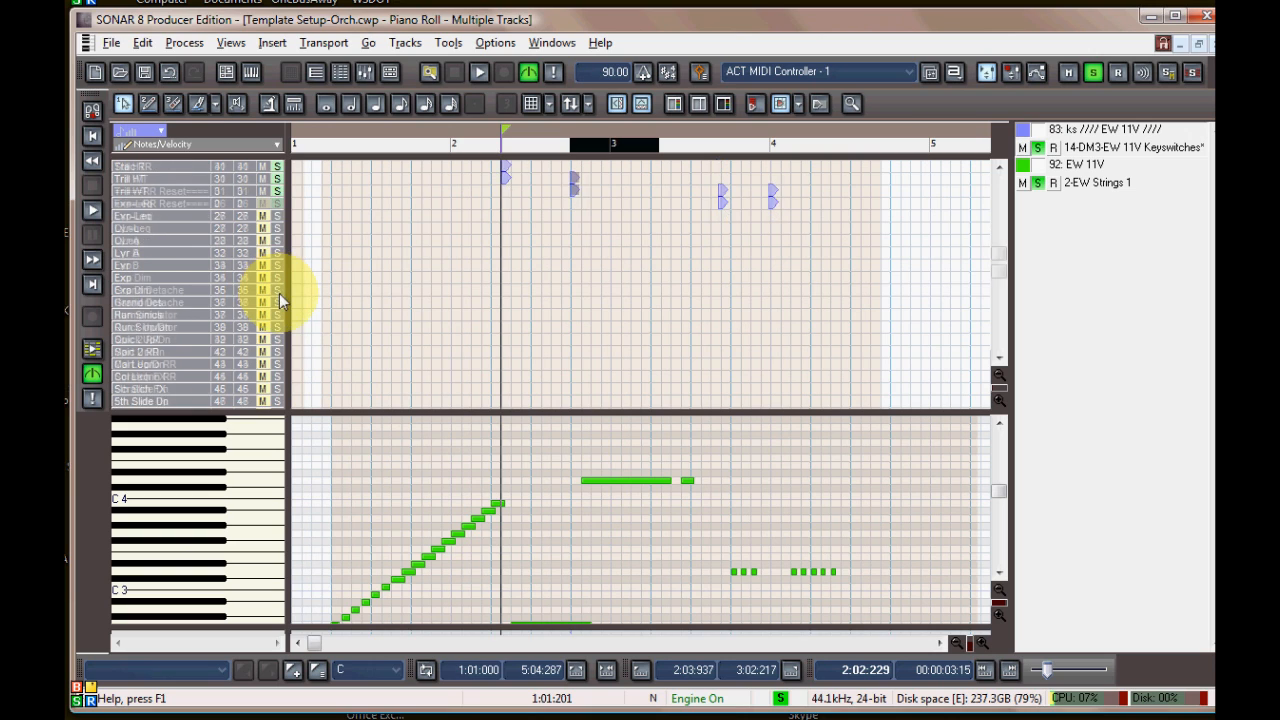
scroll("down", 3)
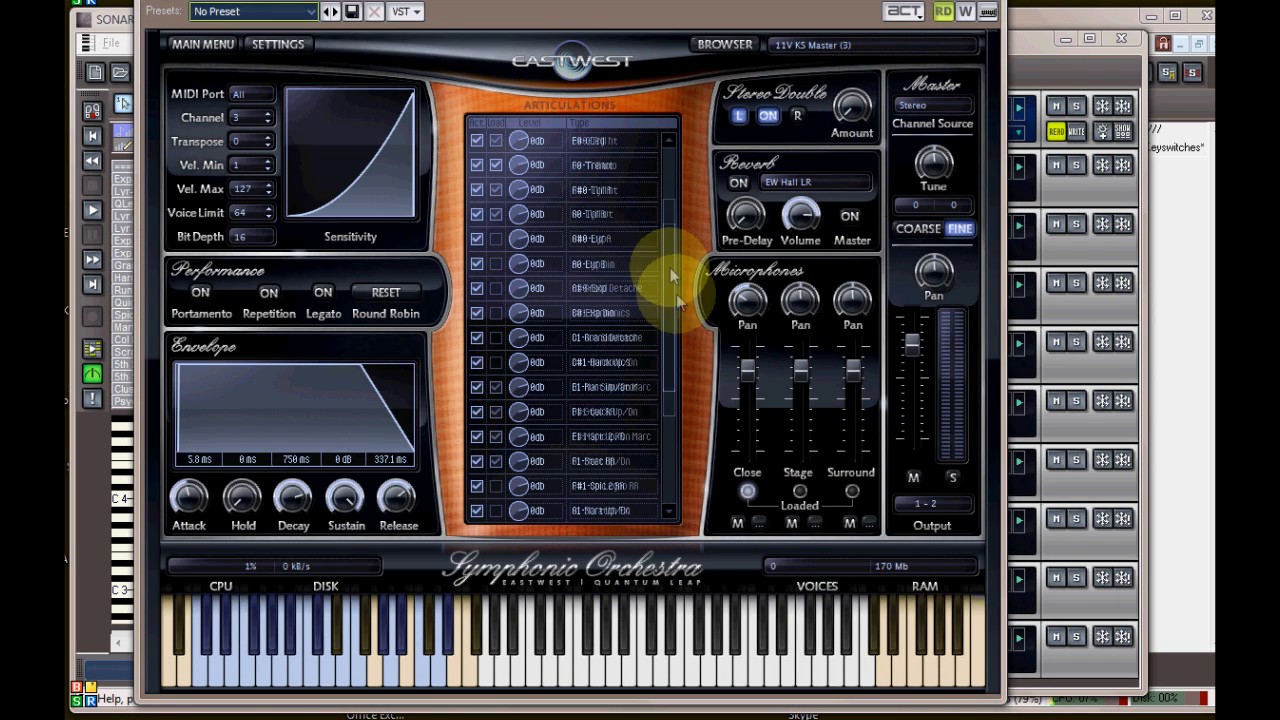
Scroll down the PLAY Articulations list to locate Col Legno
scroll("down", 3)
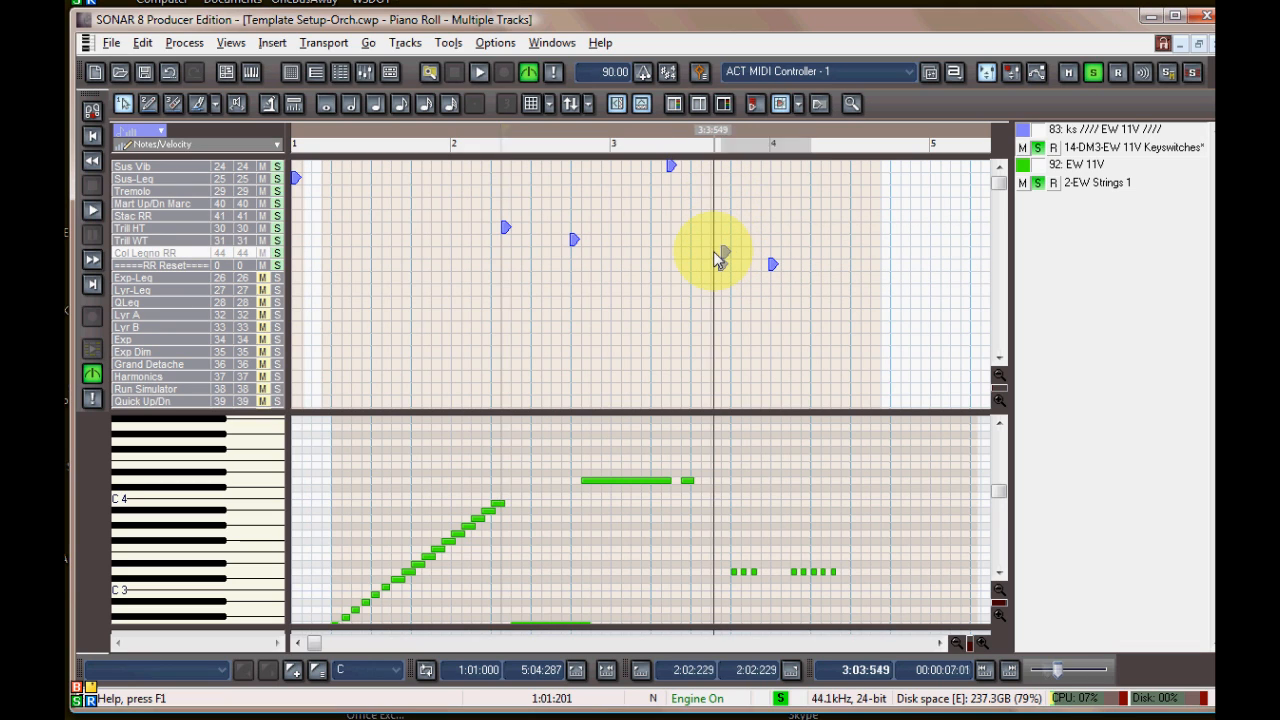
Audition the new Col Legno RR keyswitch note with three play/stop passes
left_click(479, 71)
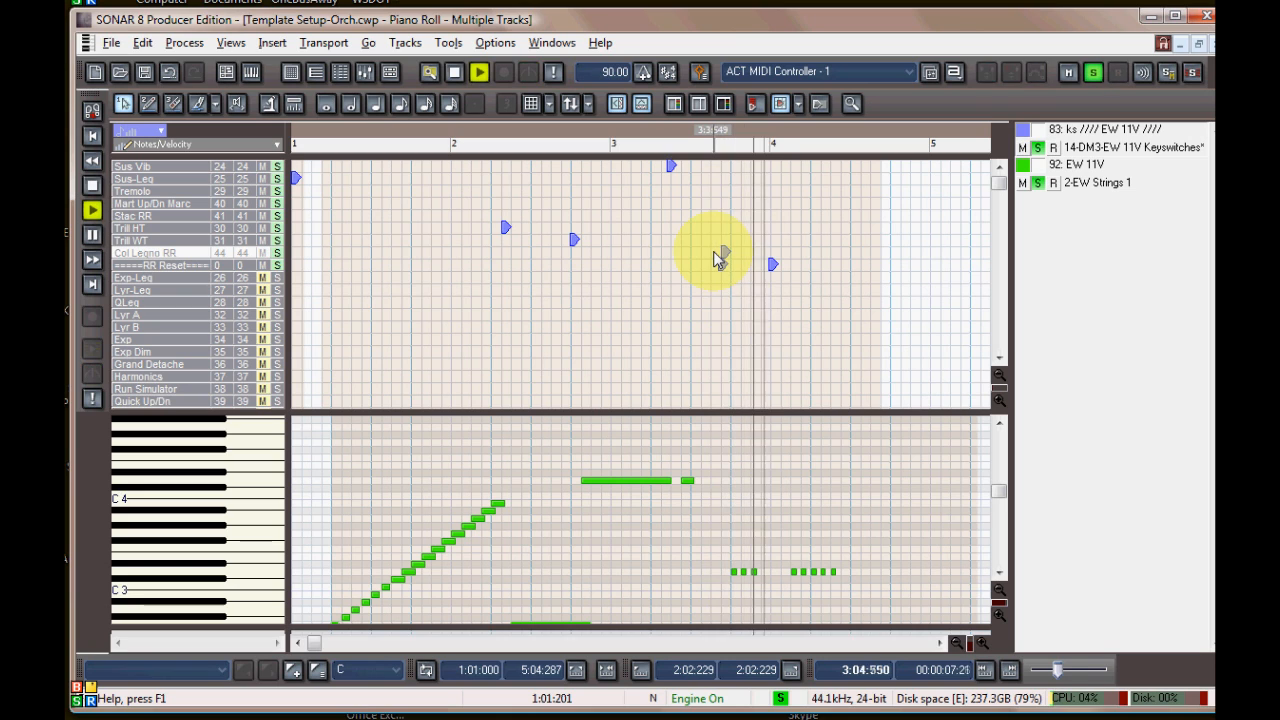
left_click(478, 71)
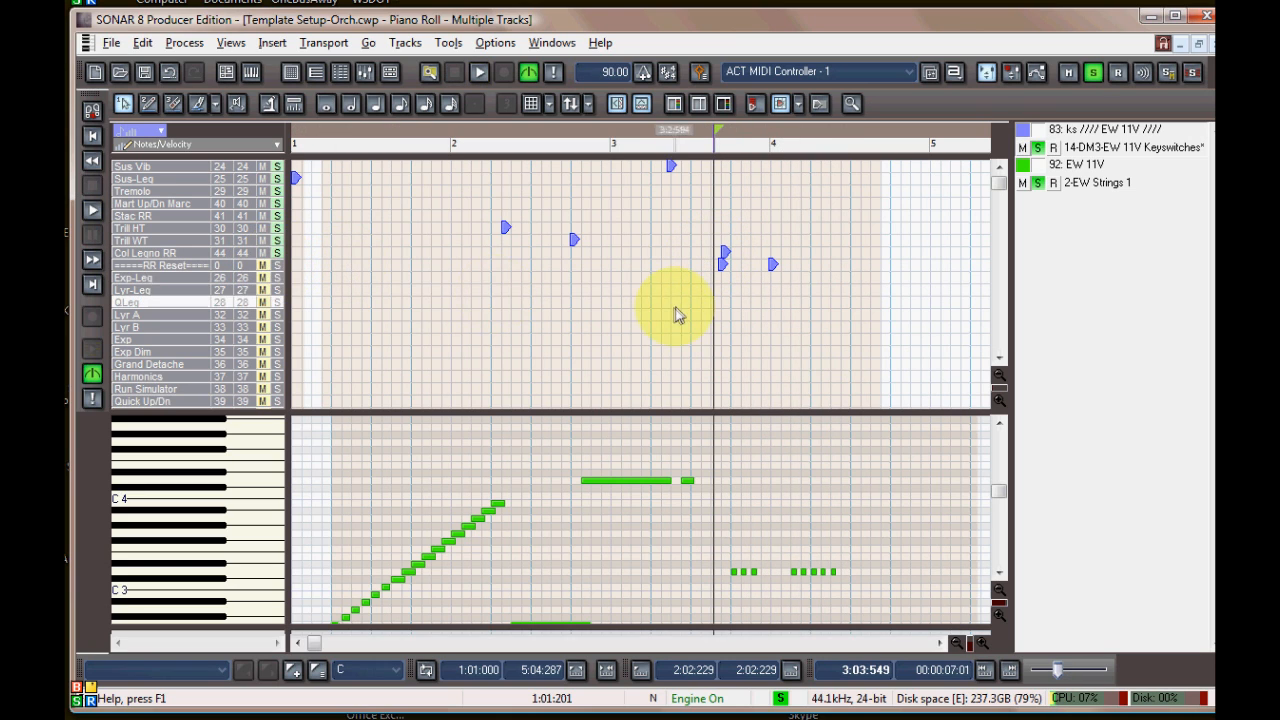
left_click(479, 72)
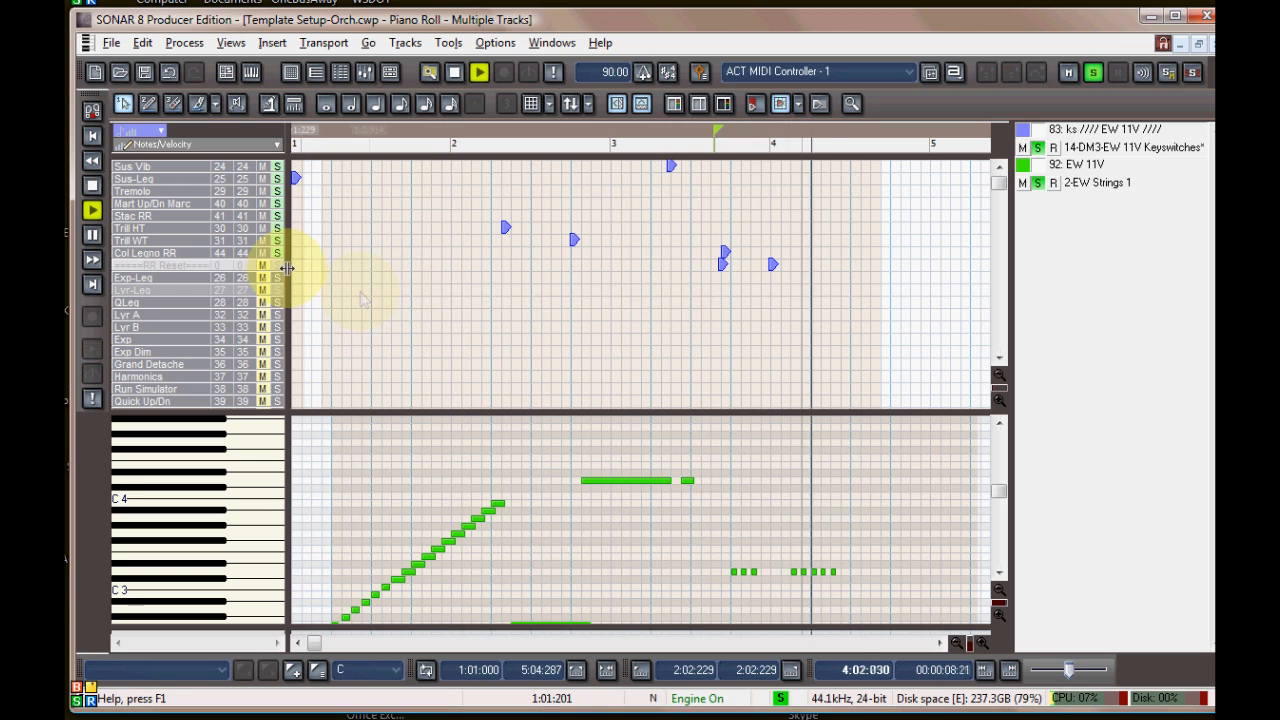
left_click(479, 71)
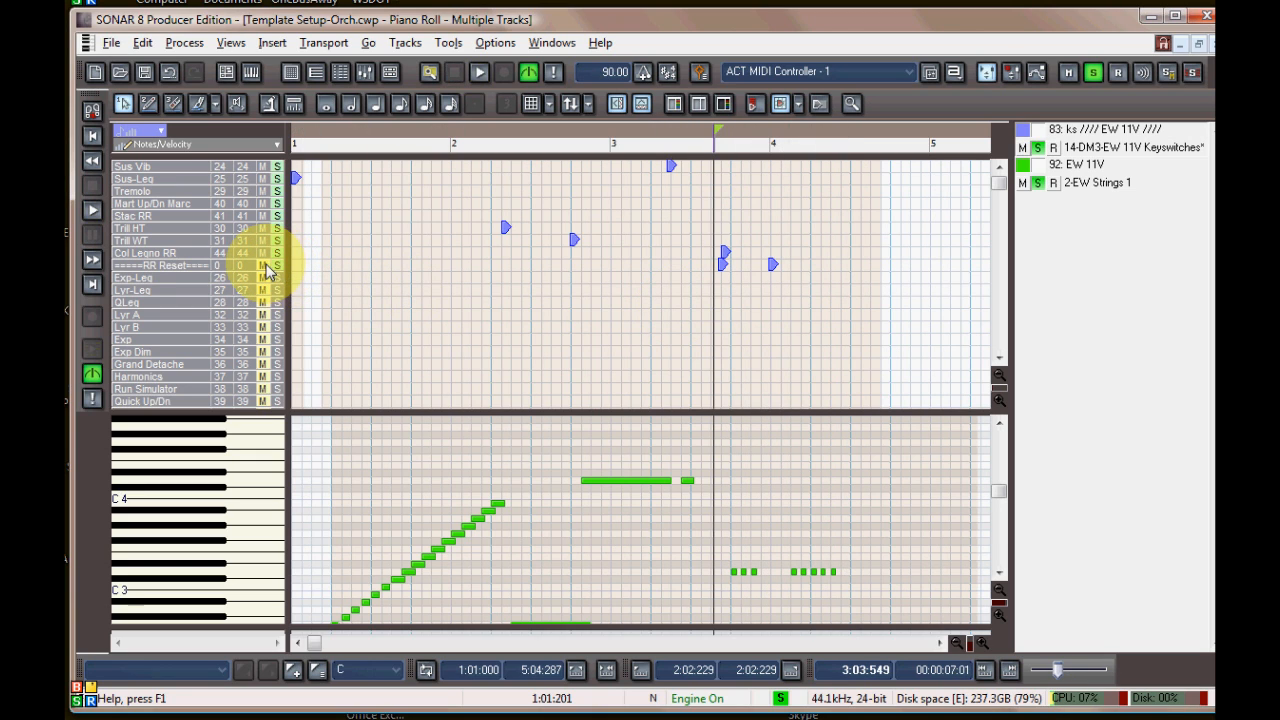
left_click(479, 71)
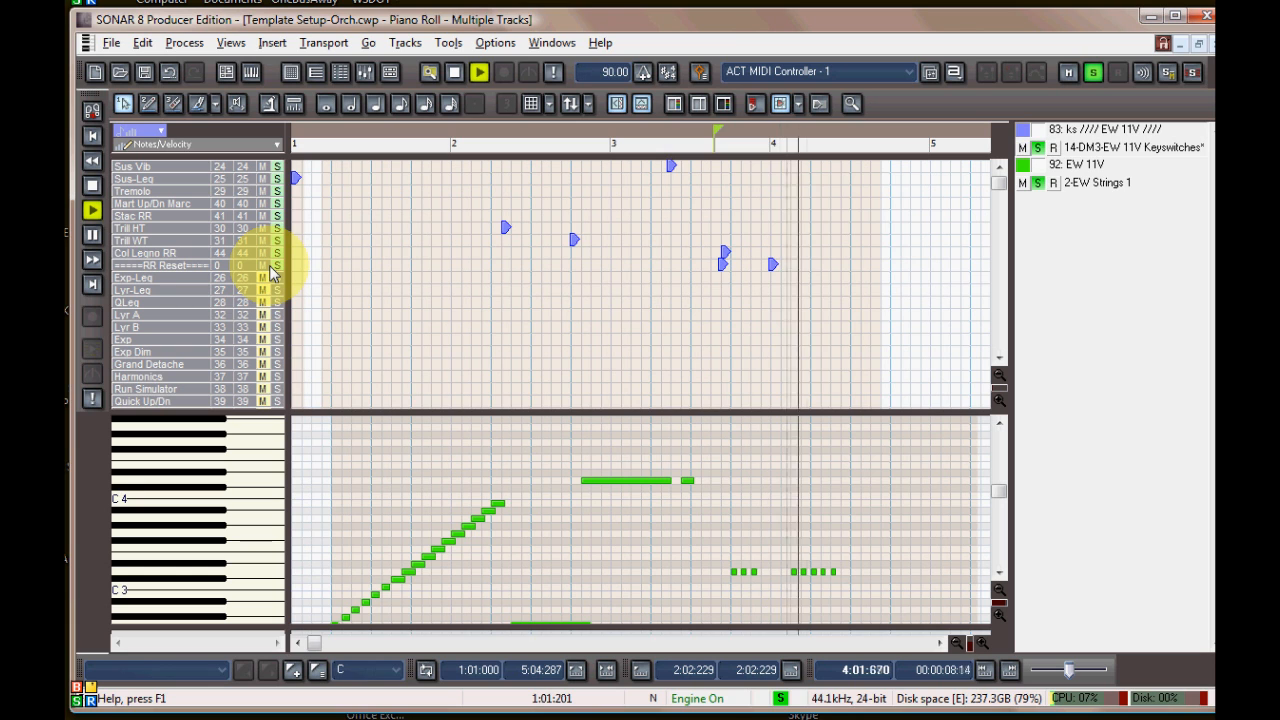
left_click(479, 71)
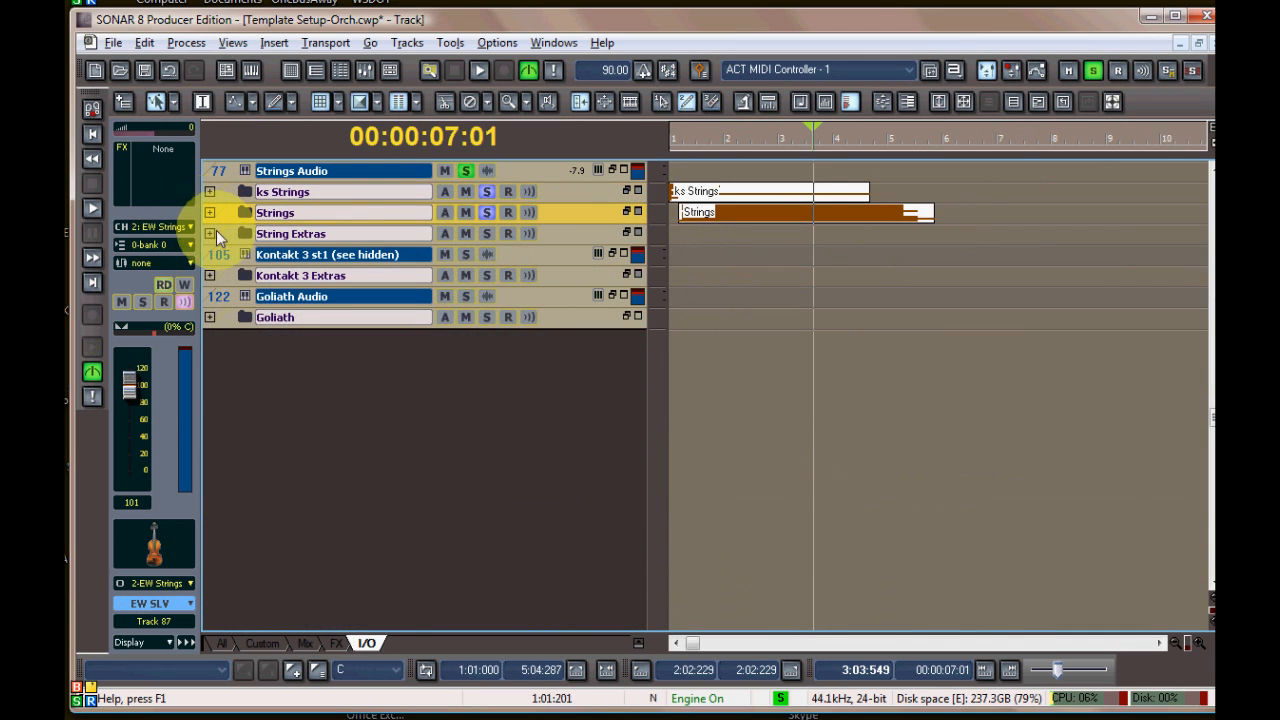
Expand the Wind Extras and Percussion Extras folders in Track view
scroll("up", 3)
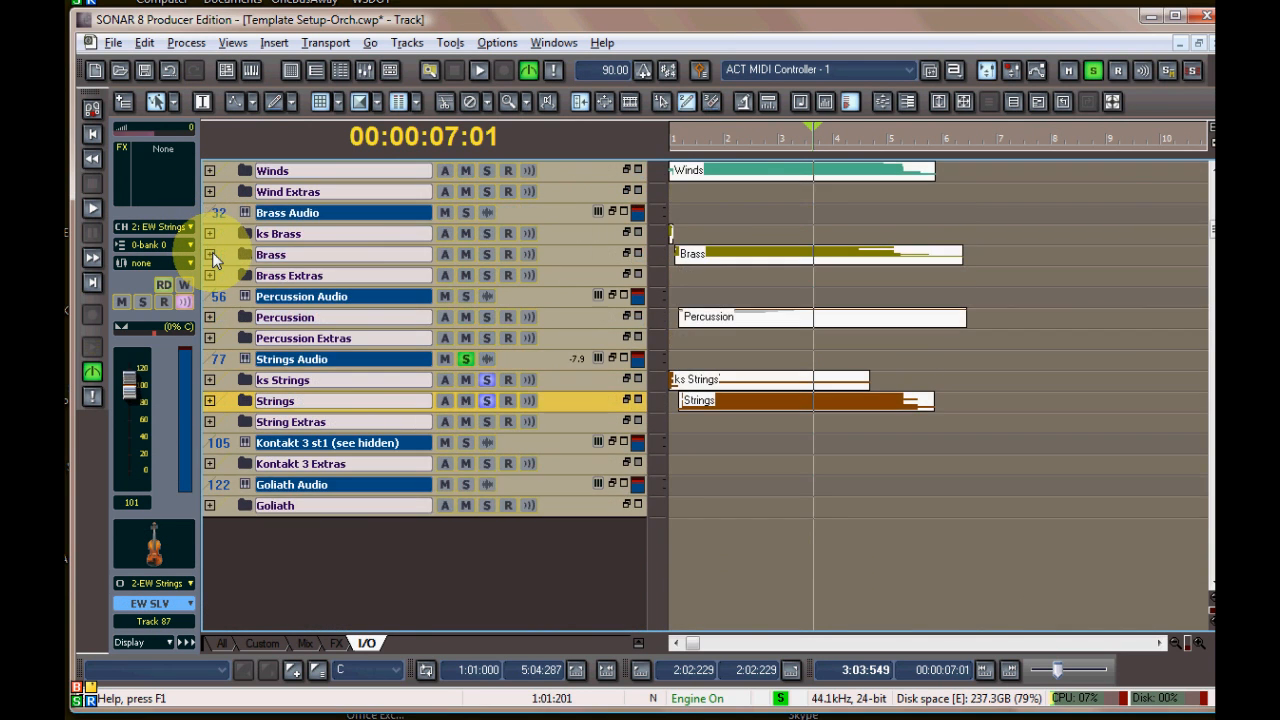
left_click(209, 170)
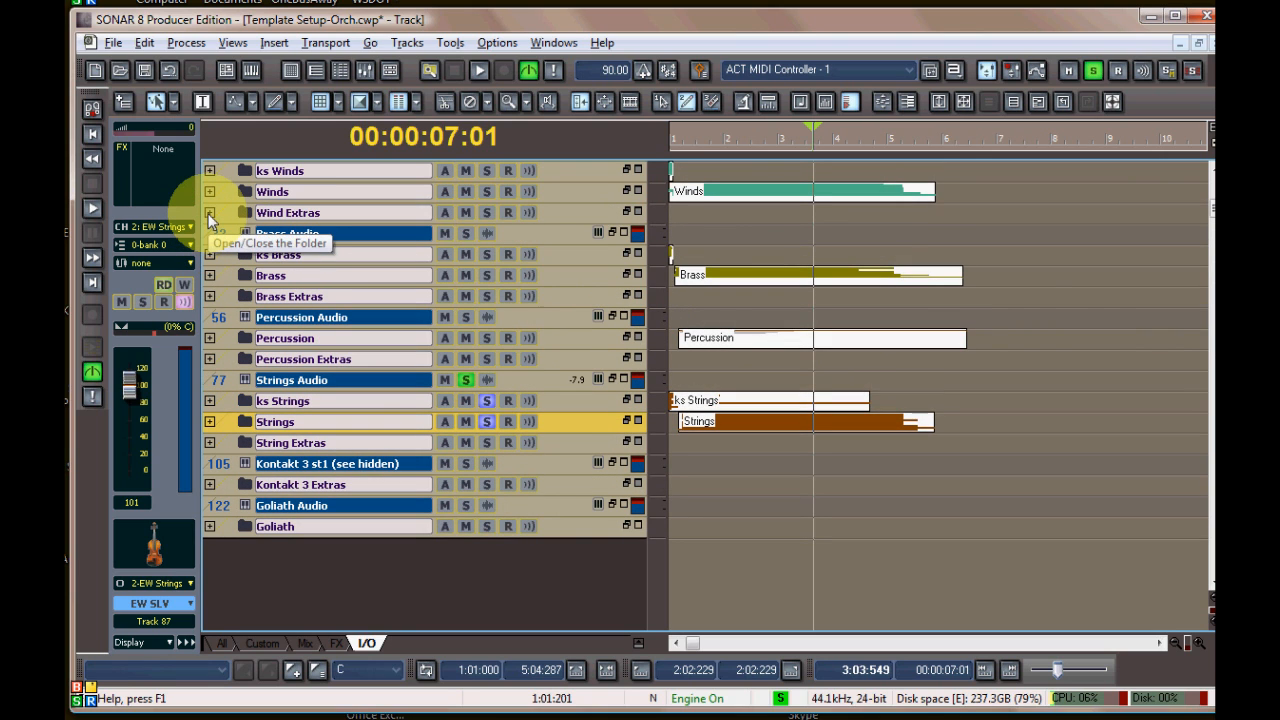
left_click(209, 213)
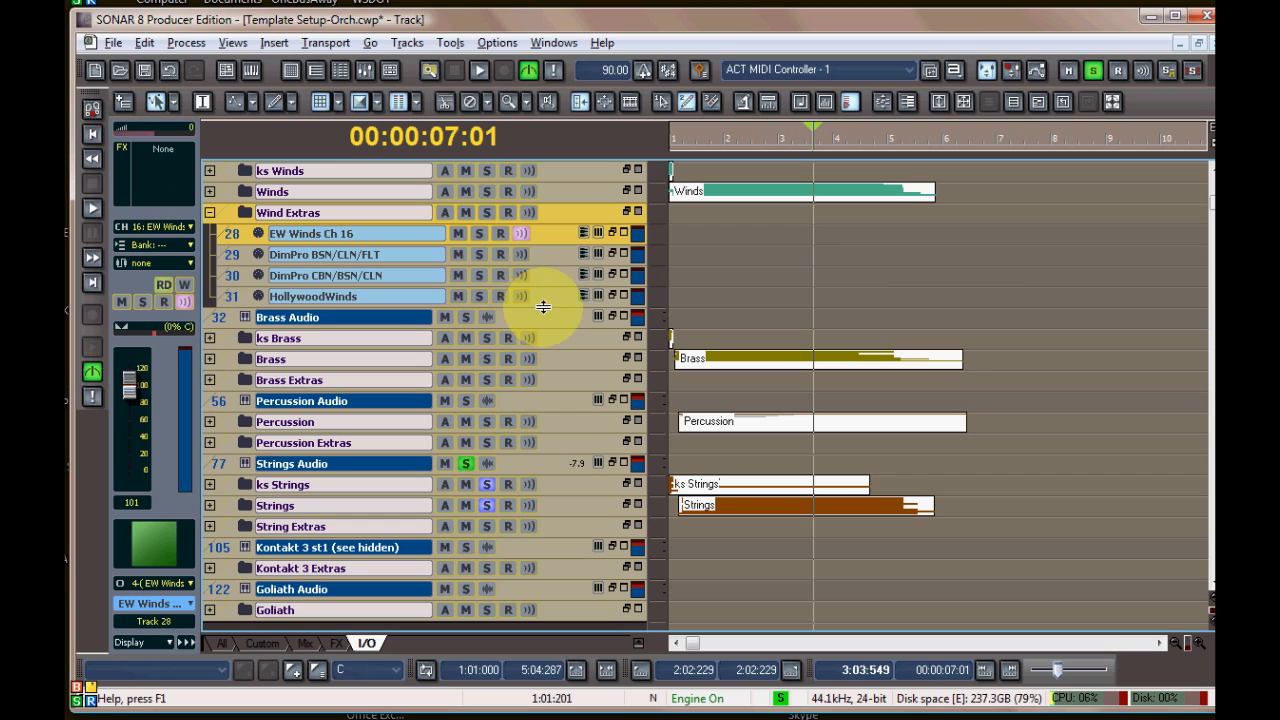
mouse_move(548, 296)
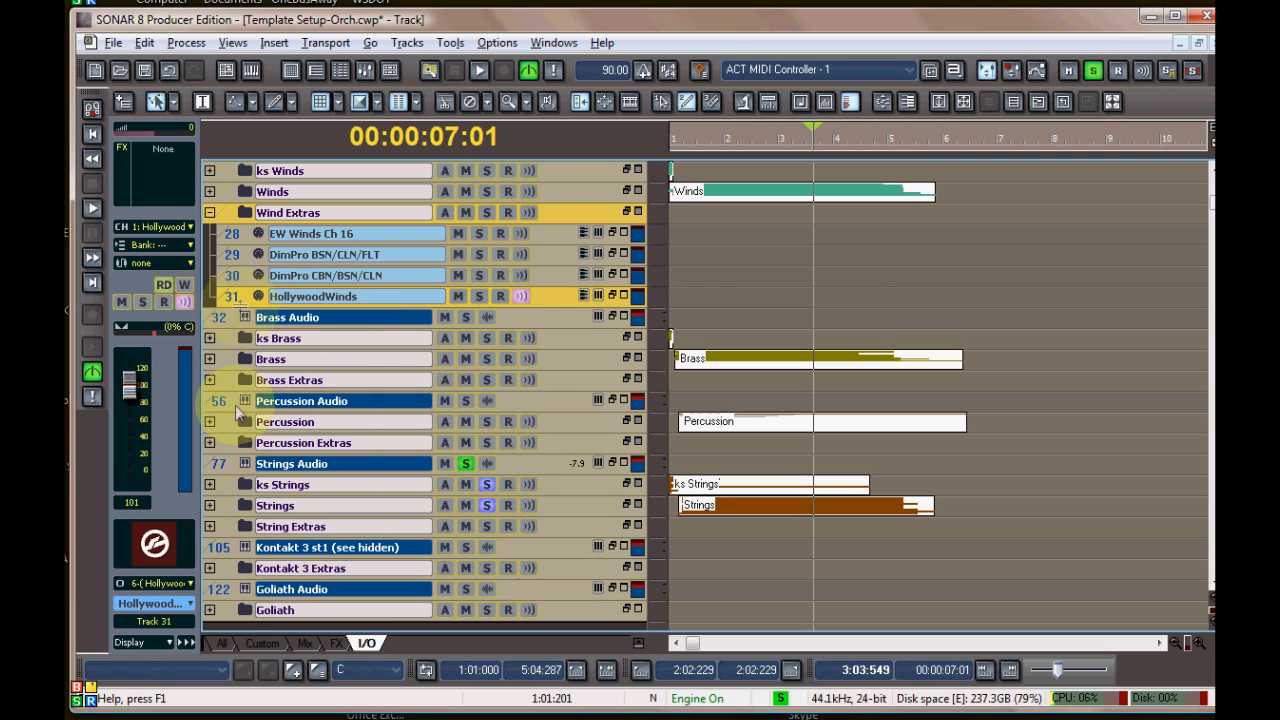
left_click(210, 442)
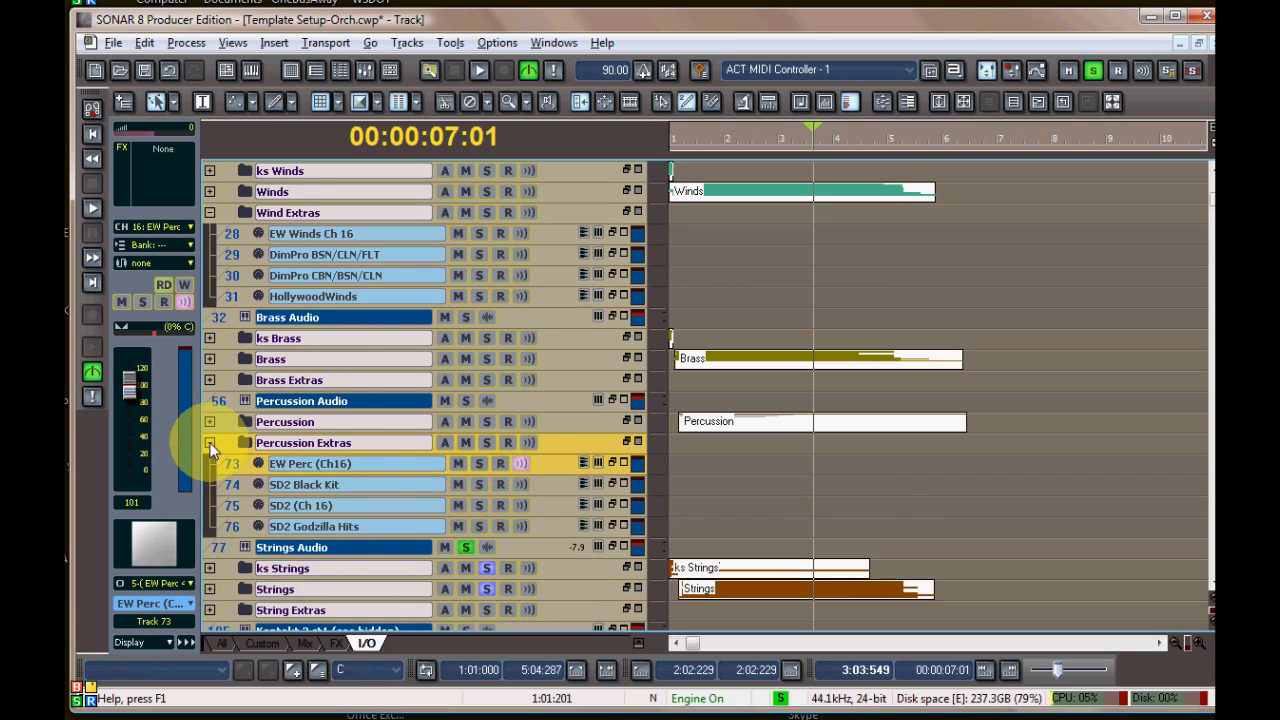
Review the track show/hide list in Track Manager and confirm with OK
scroll("down", 3)
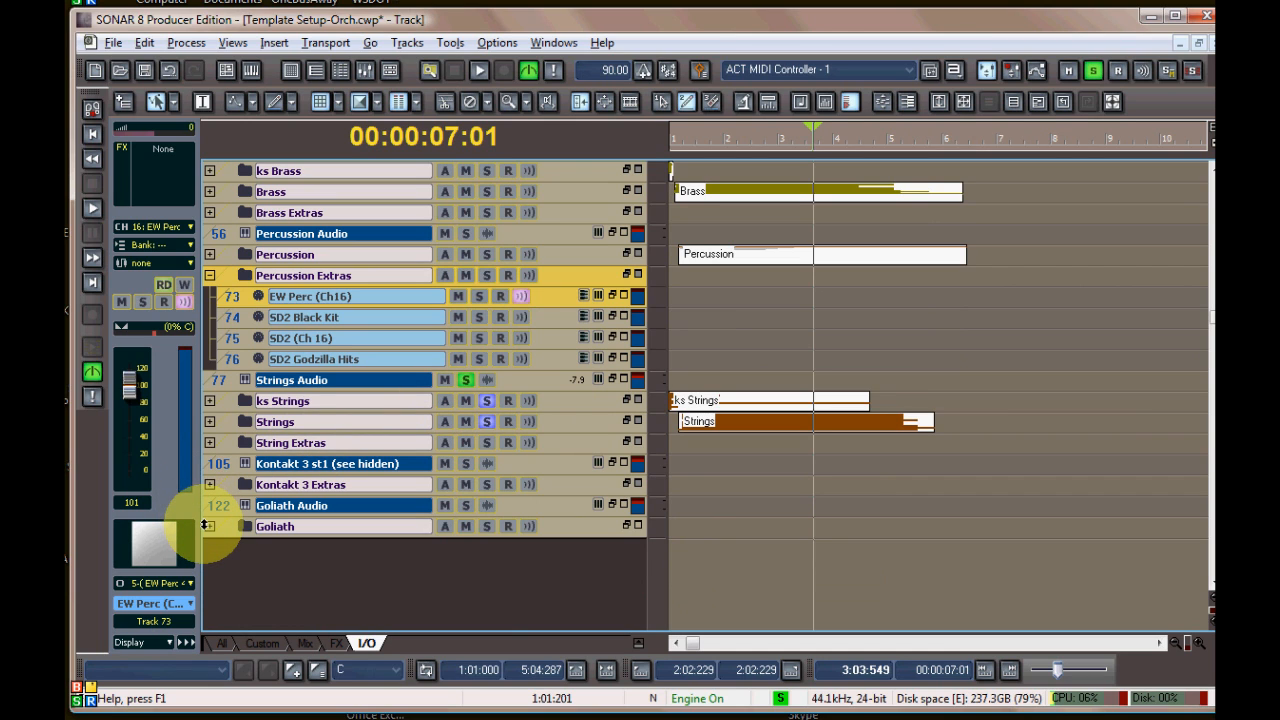
left_click(210, 484)
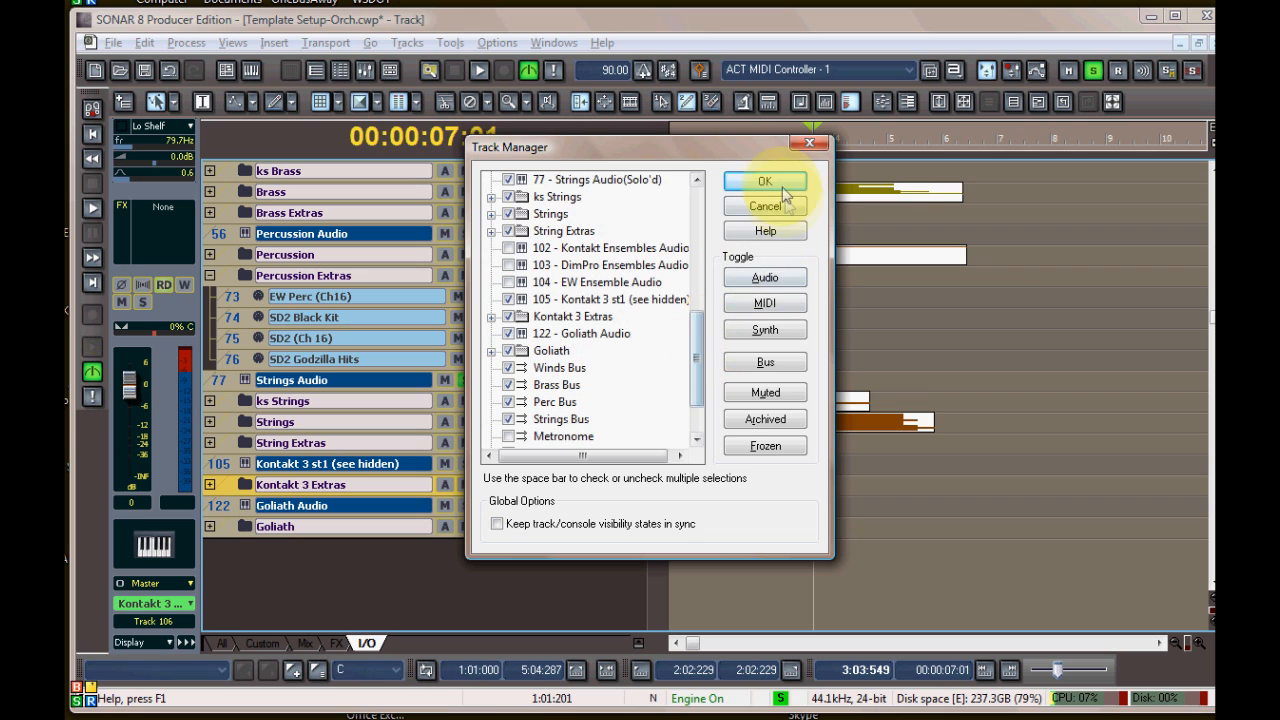
left_click(764, 181)
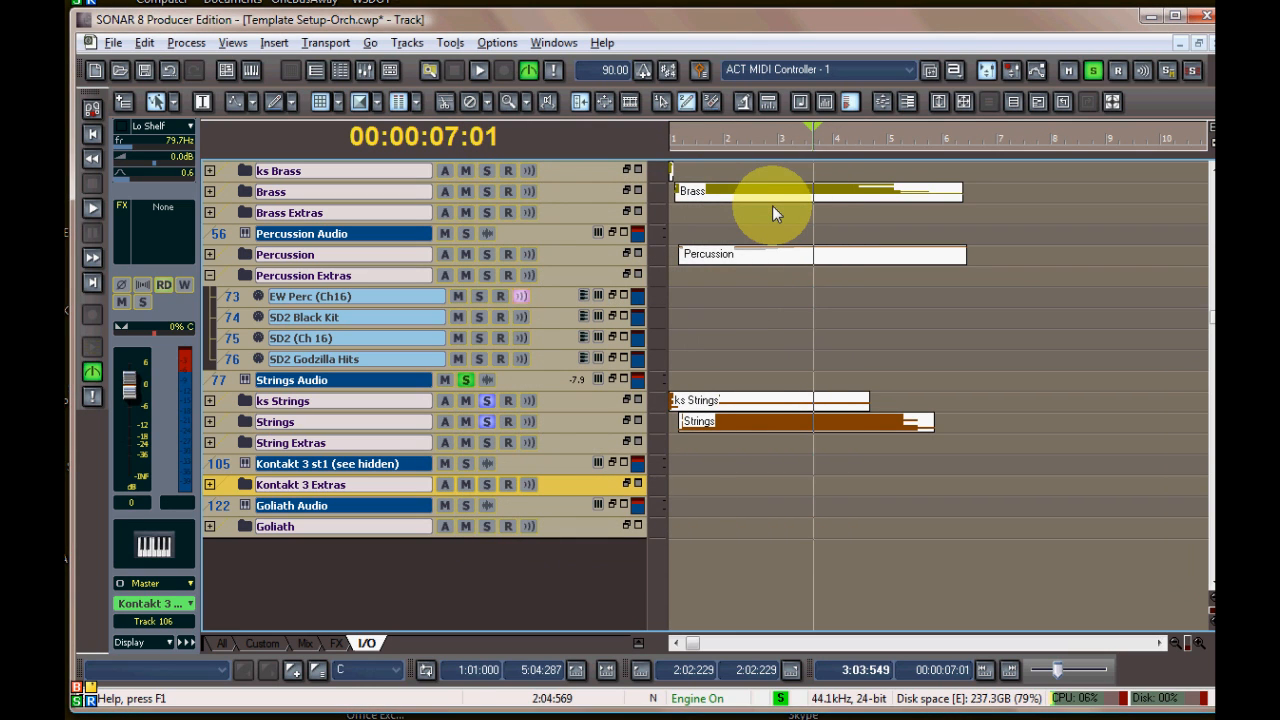